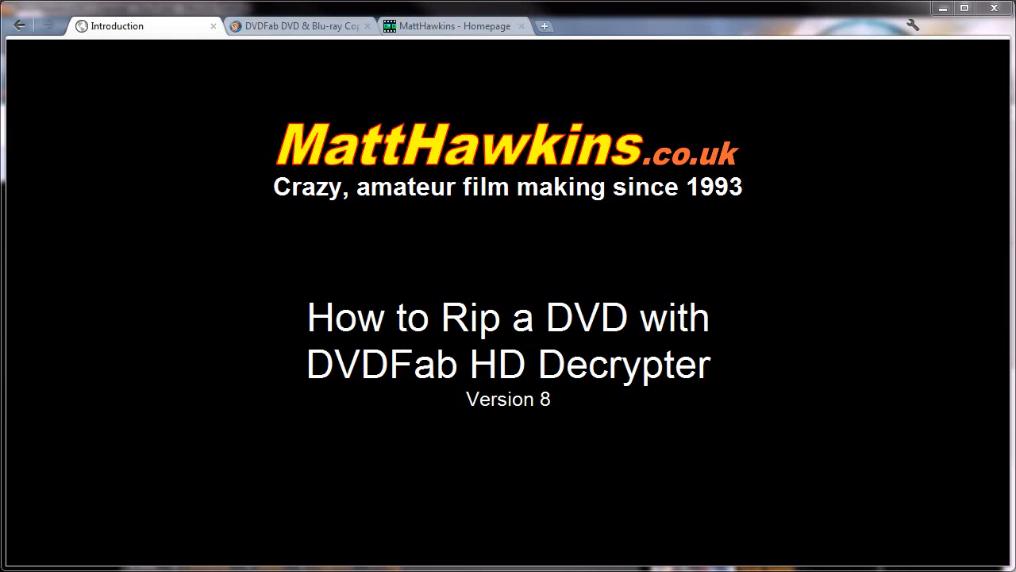
Step: Open DVDFab.com's free DVDFab HD Decrypter product page and scroll through it
click(298, 25)
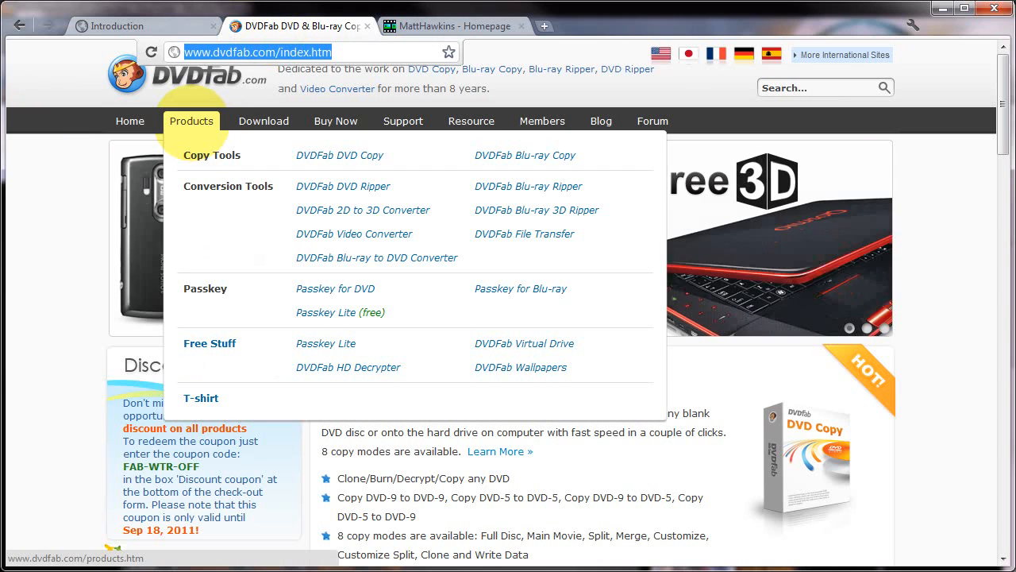
mouse_move(209, 343)
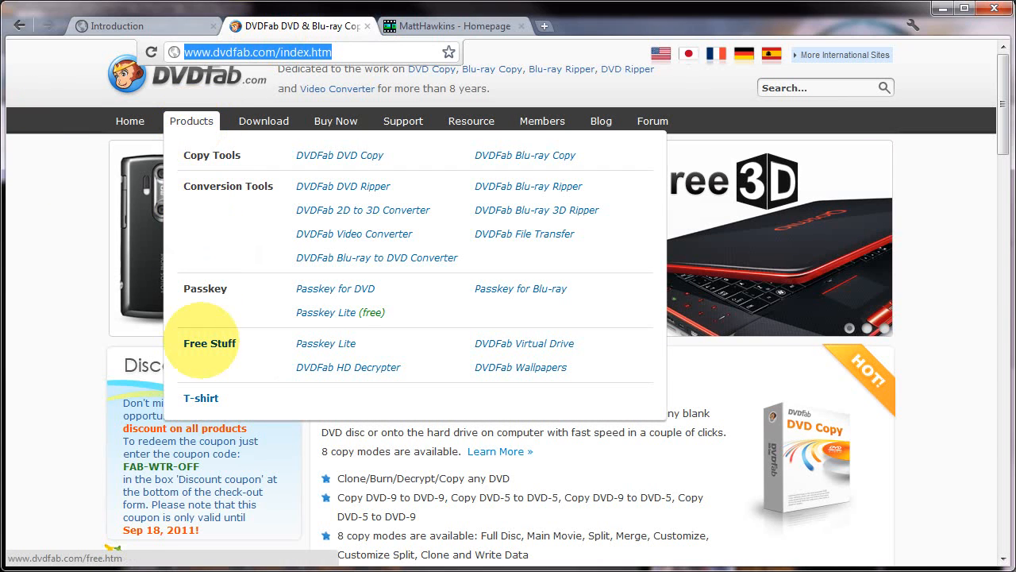
mouse_move(348, 367)
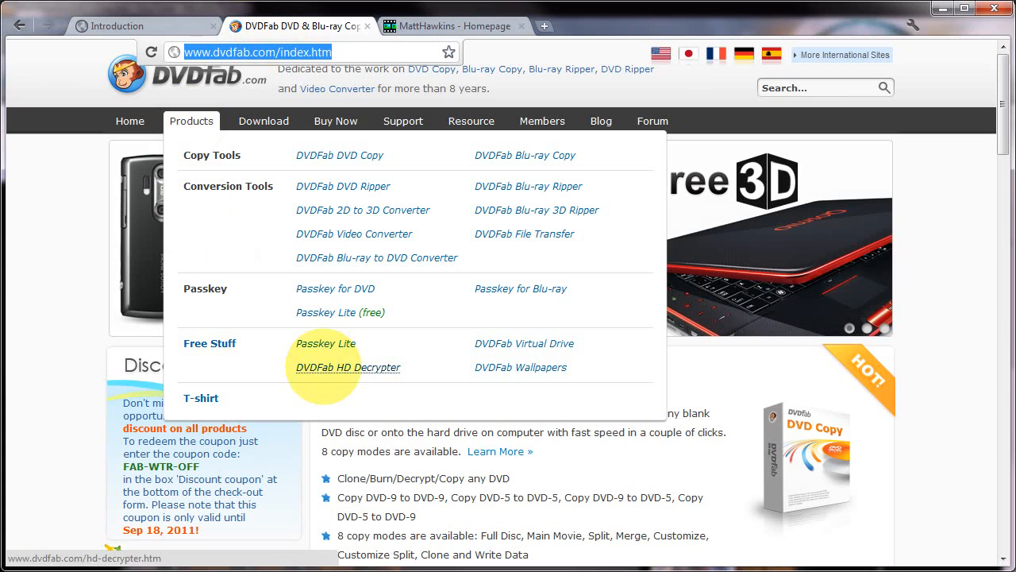
click(347, 367)
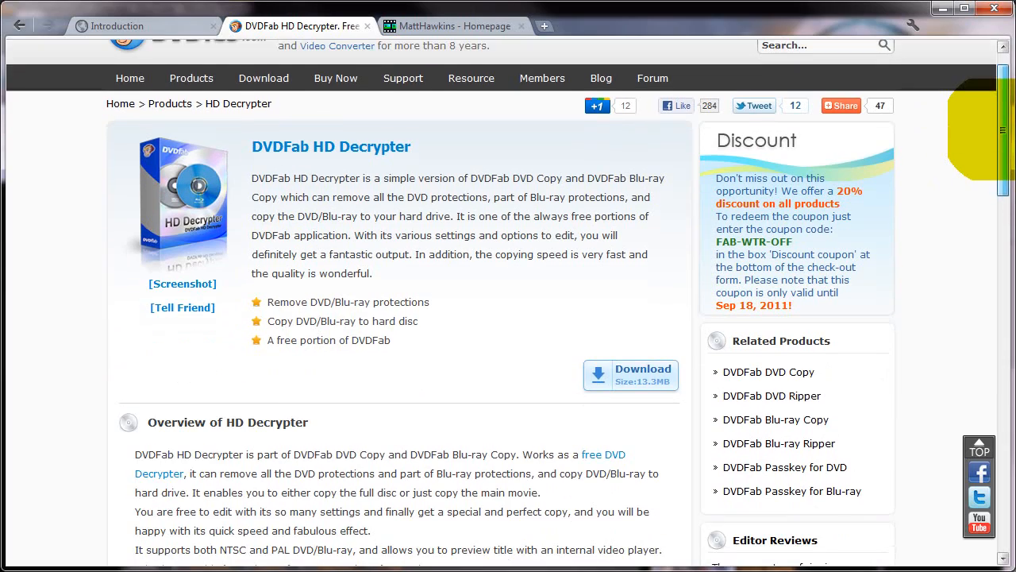
scroll(down, 3)
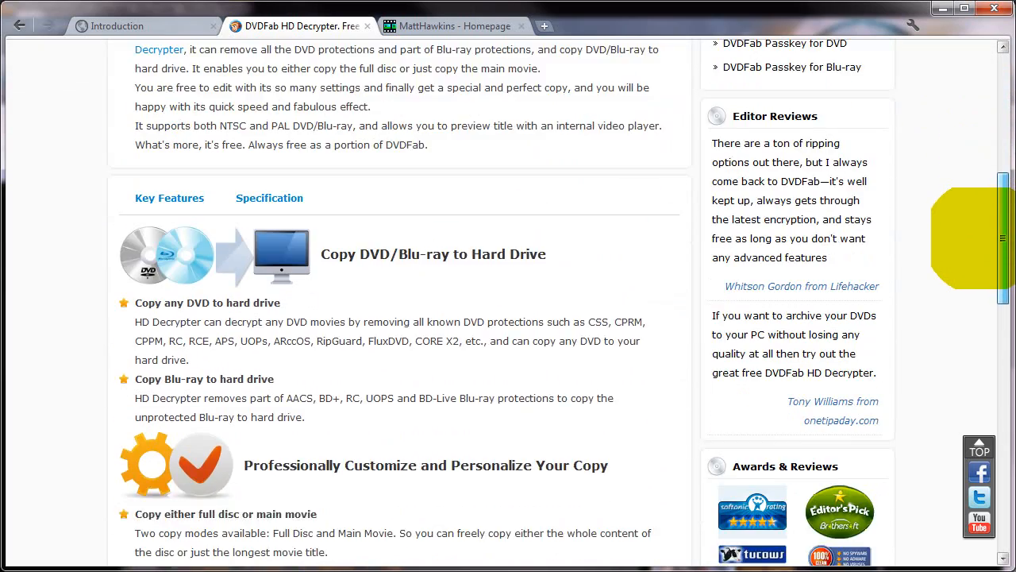
scroll(down, 3)
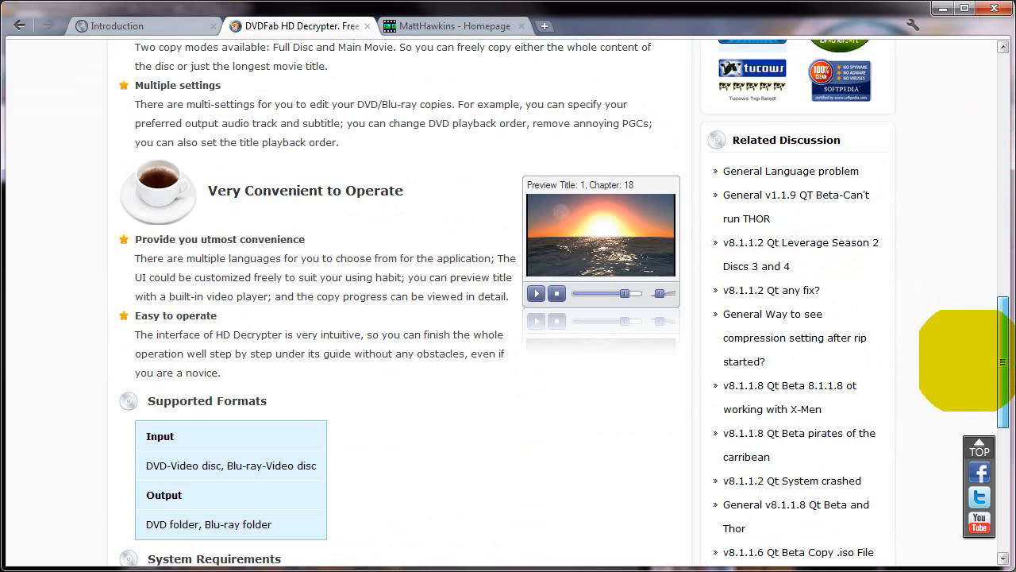
scroll(down, 3)
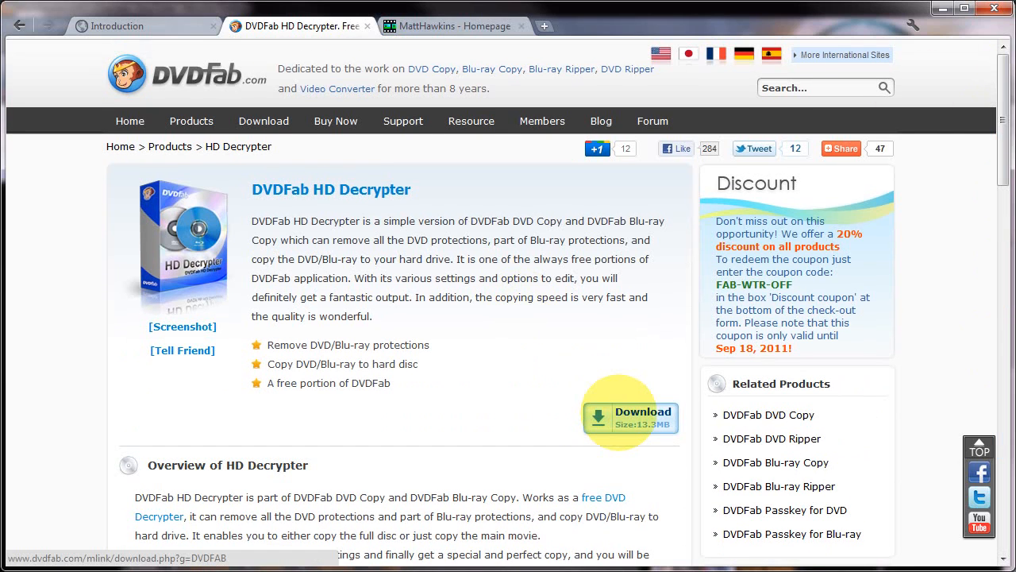
mouse_move(537, 399)
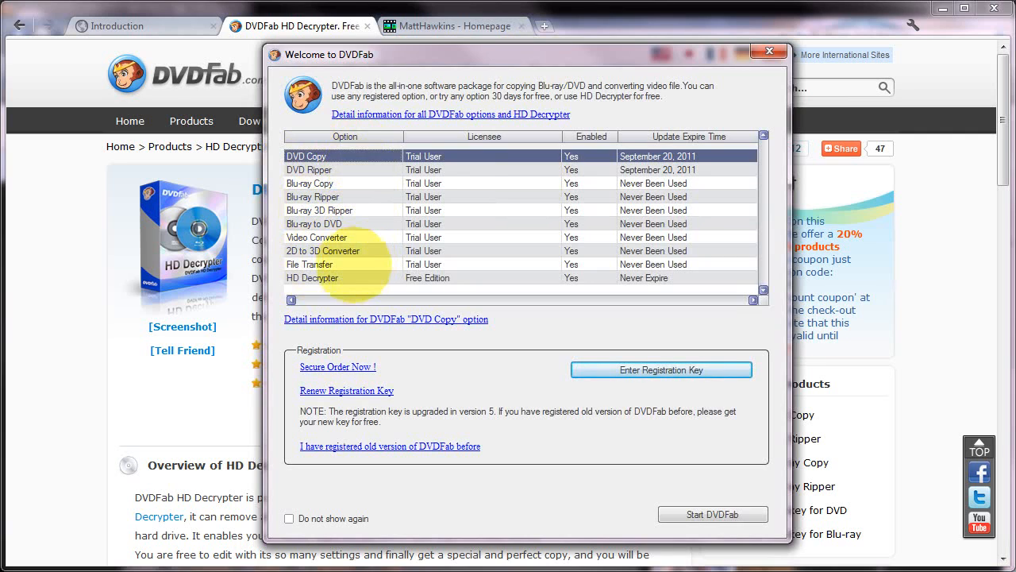
Step: Select HD Decrypter (Free Edition) in the Welcome to DVDFab window
click(312, 277)
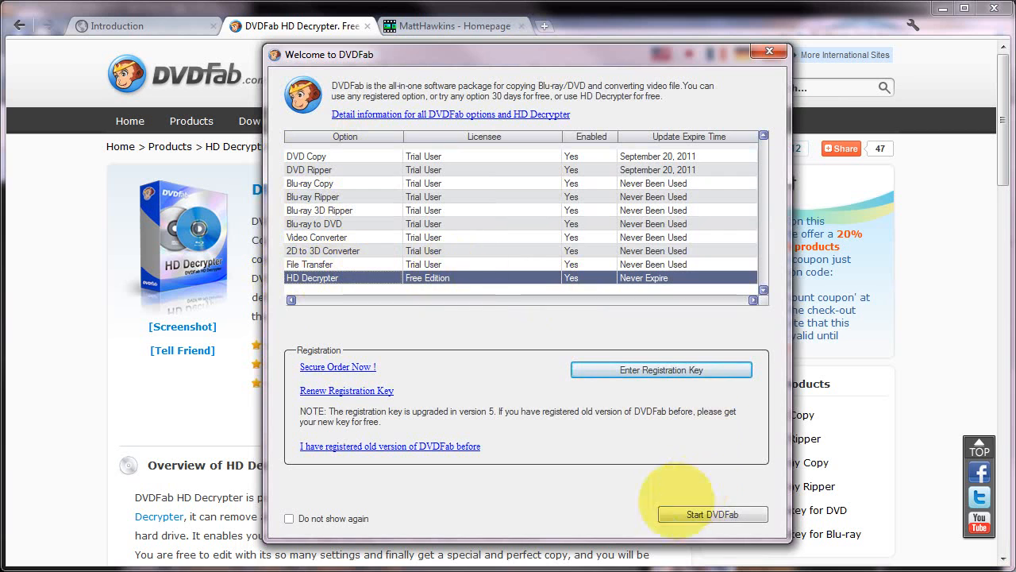
Step: Start DVDFab in DVD Copy Full Disc mode with THE_CAT_FROM_OUTER_SPACE as source
click(712, 513)
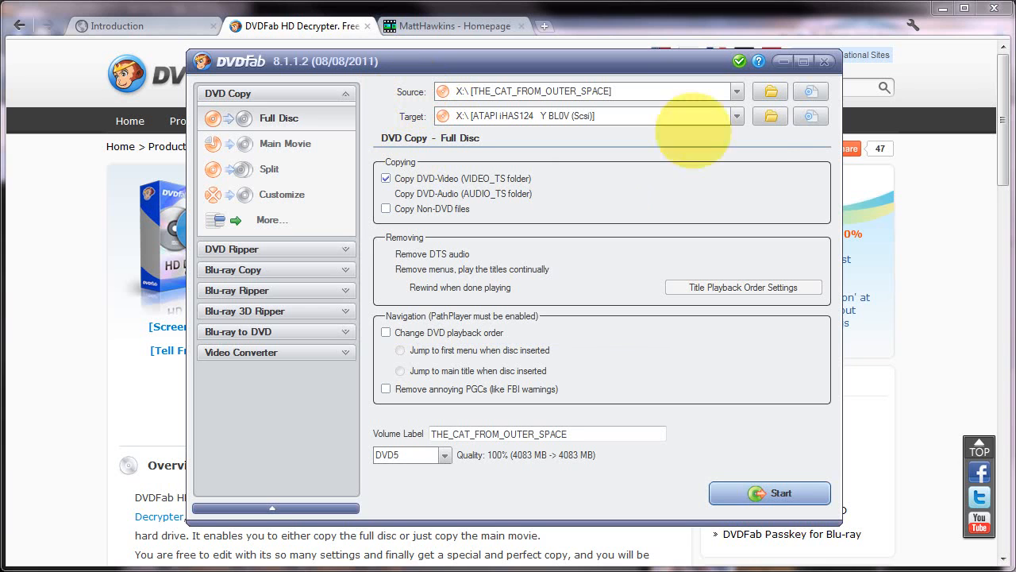
Step: Set the copy Target folder to D:\DVD Rips
click(769, 115)
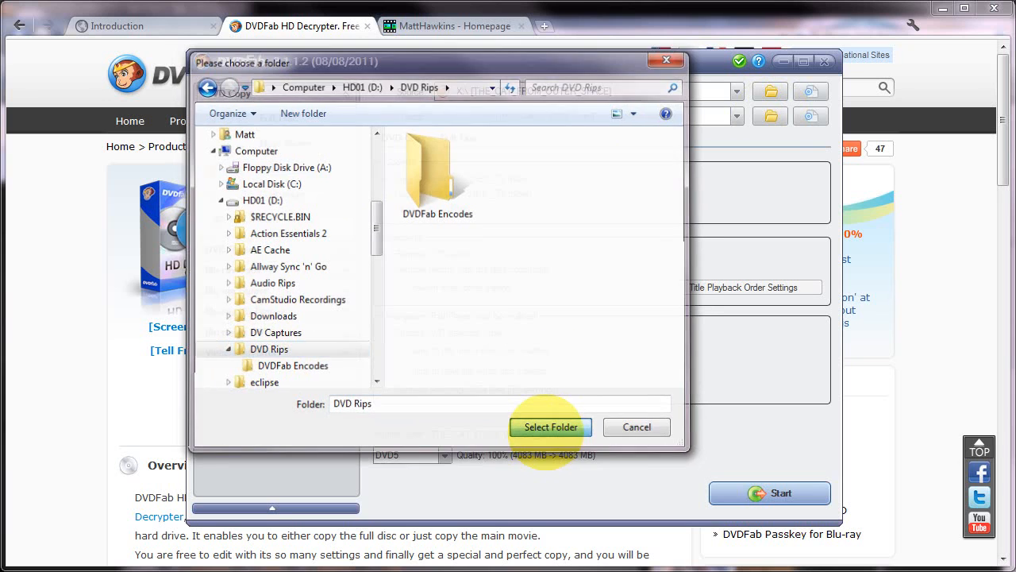
click(550, 427)
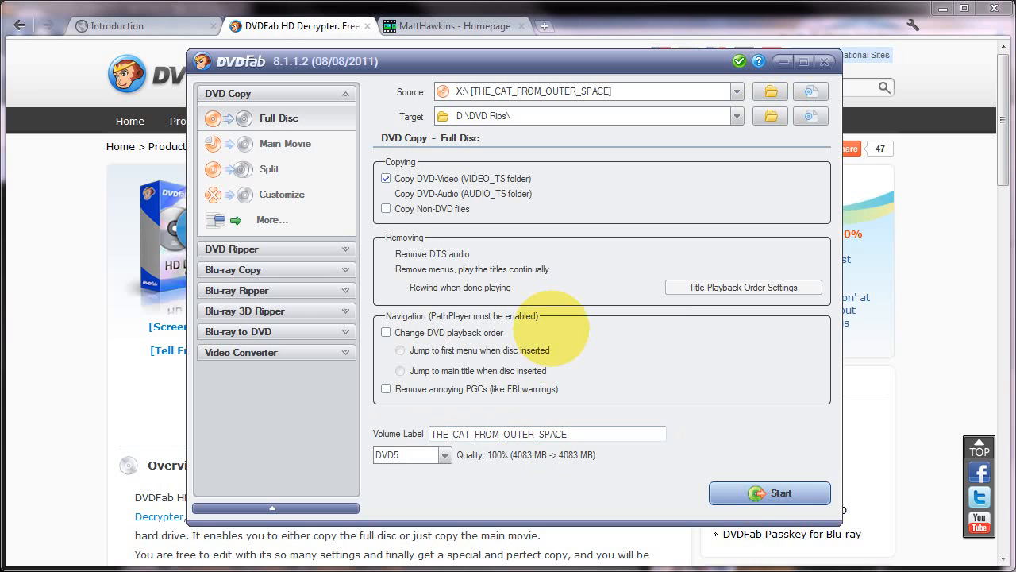
mouse_move(554, 325)
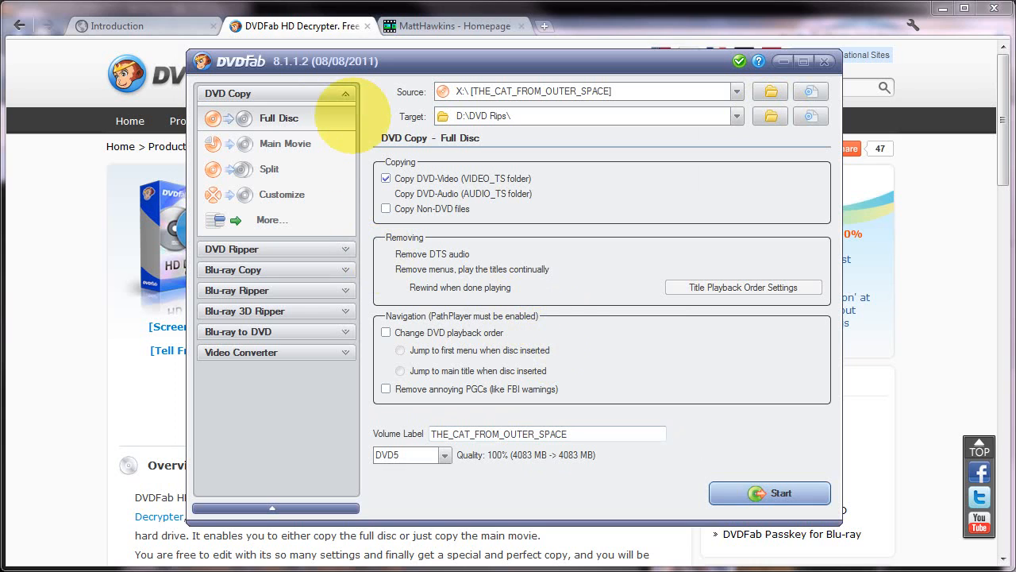
mouse_move(278, 117)
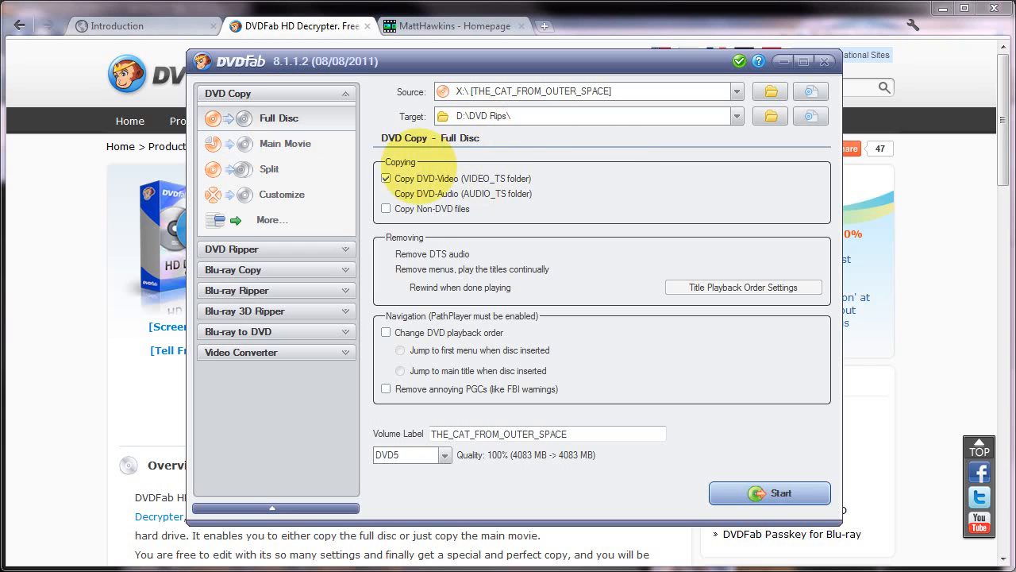
mouse_move(421, 258)
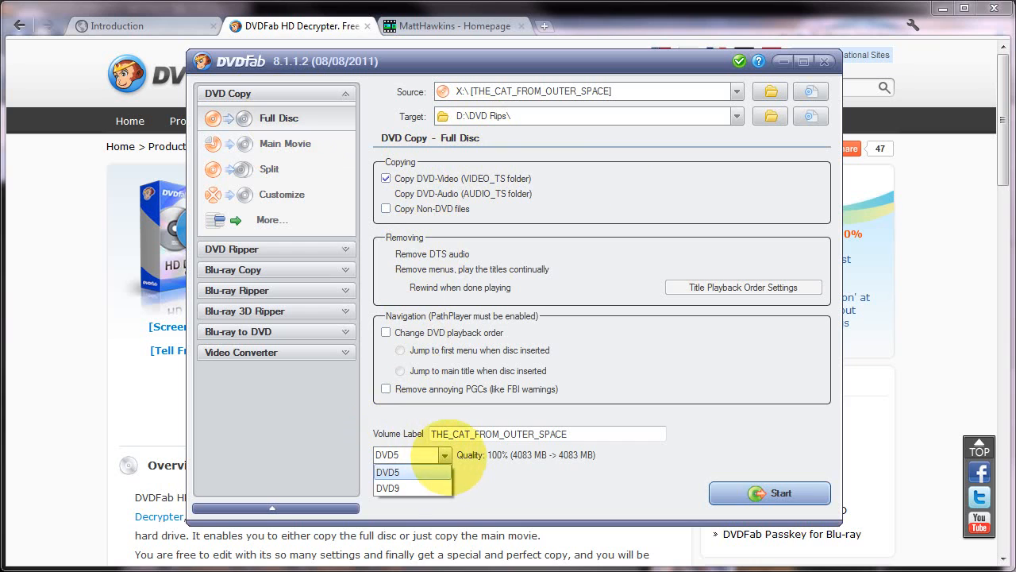
Step: Copy THE_CAT_FROM_OUTER_SPACE as a DVD9 Full Disc into D:\DVD Rips
click(388, 487)
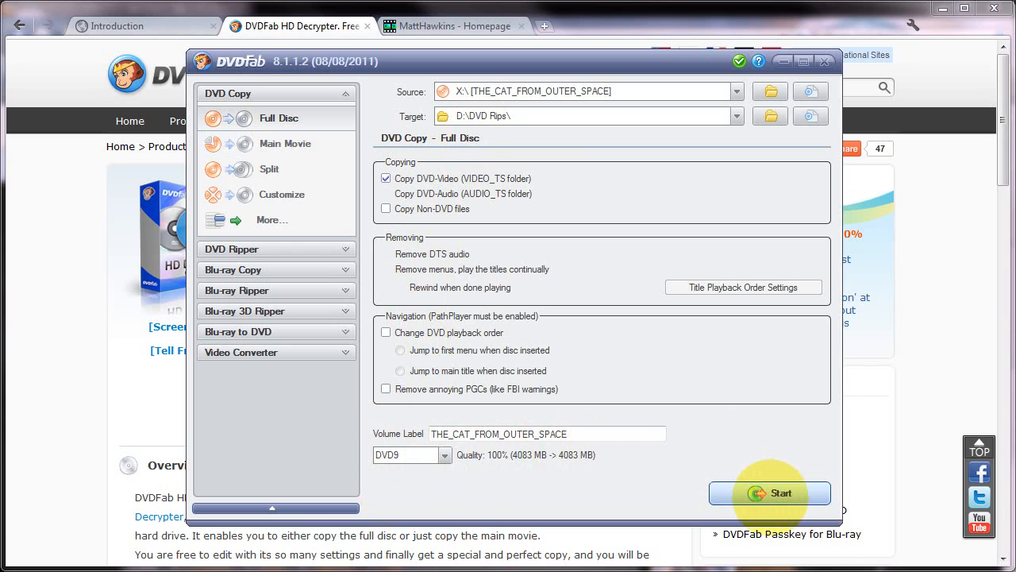
click(769, 492)
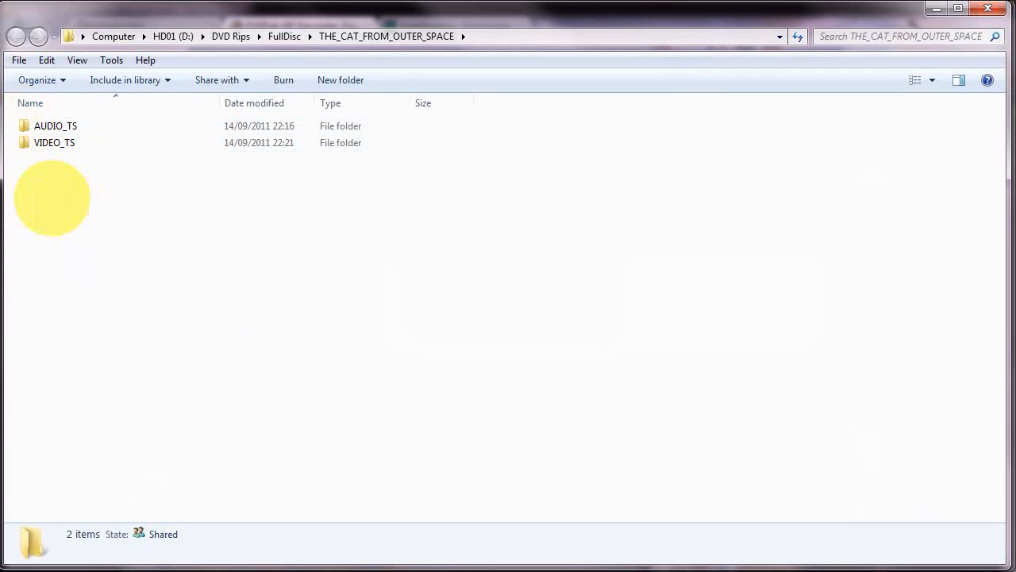
click(54, 142)
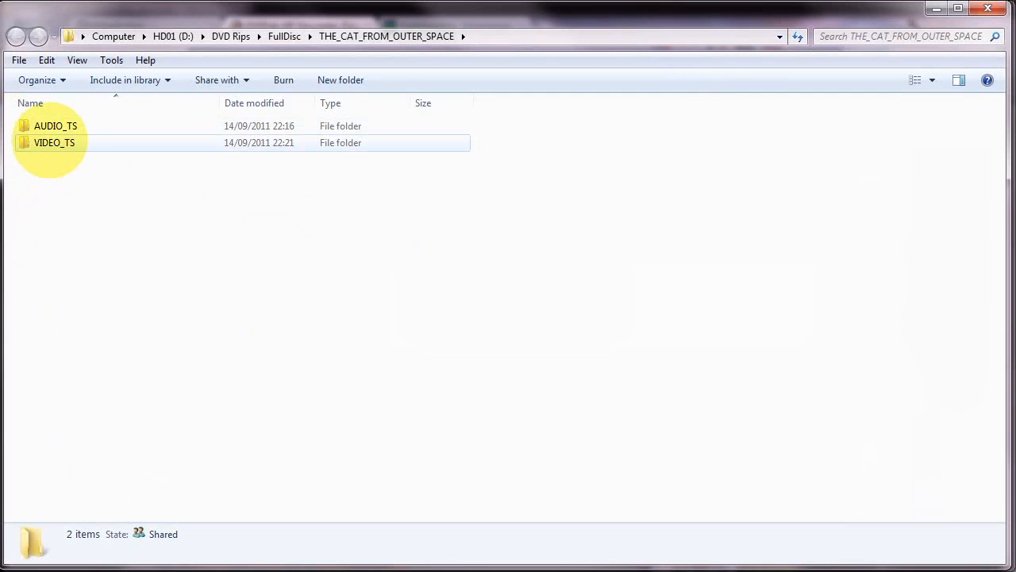
double_click(54, 142)
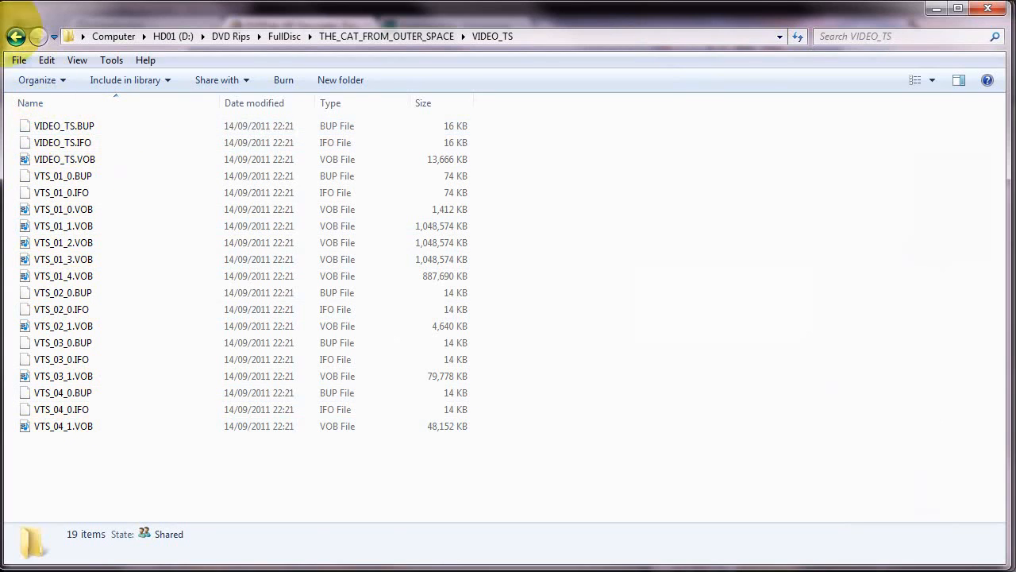
click(16, 35)
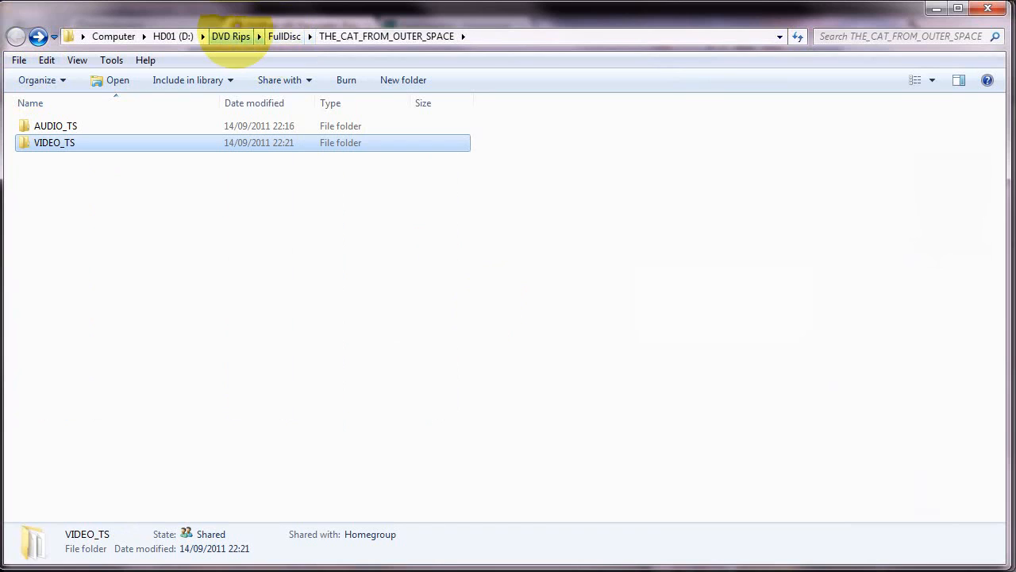
click(231, 36)
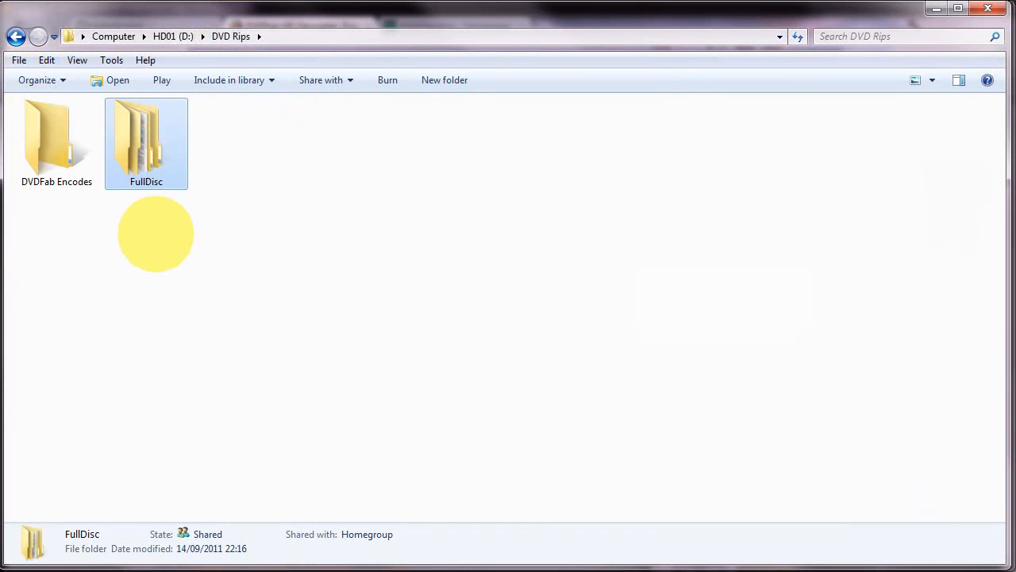
mouse_move(146, 143)
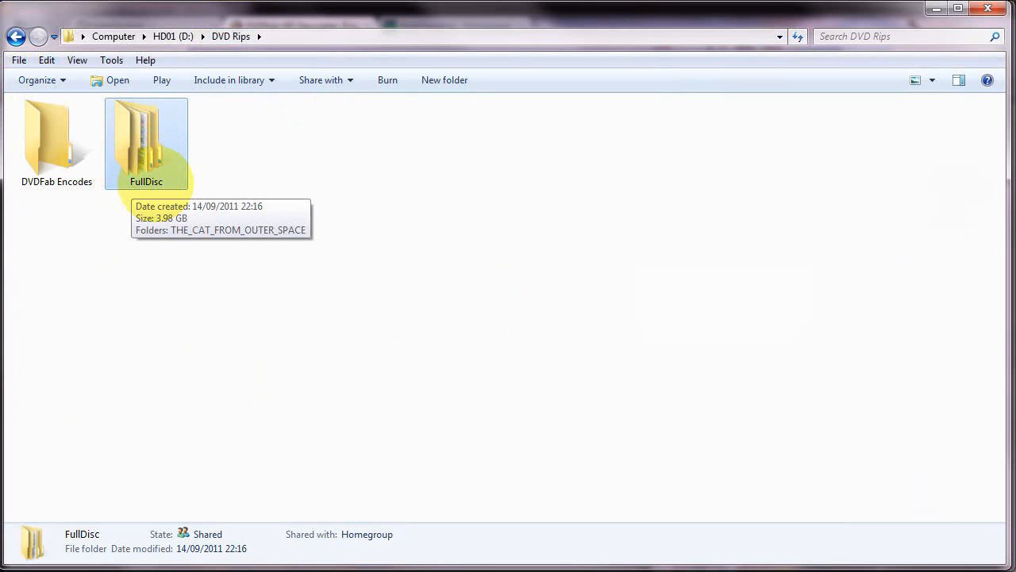
double_click(146, 139)
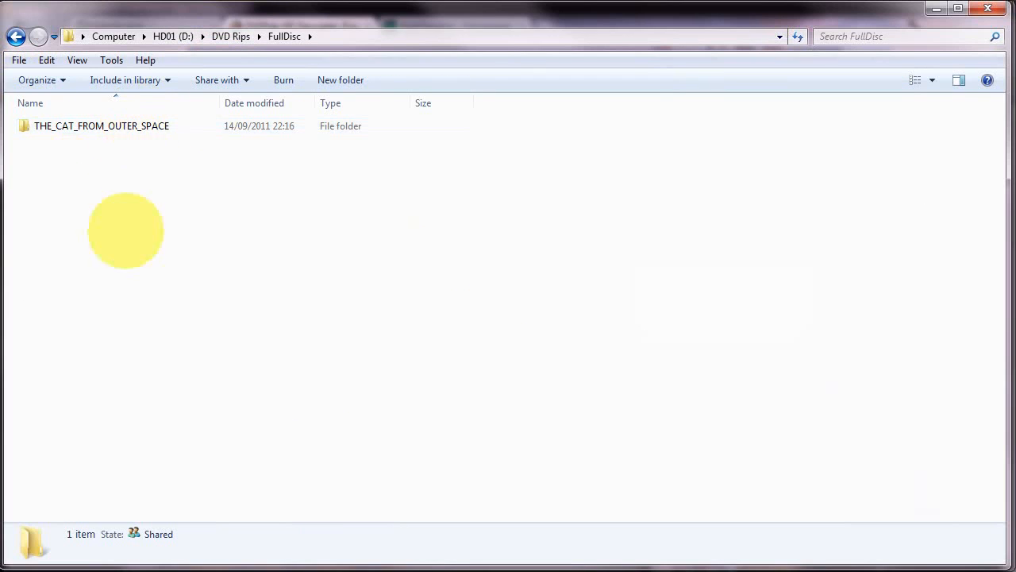
click(100, 126)
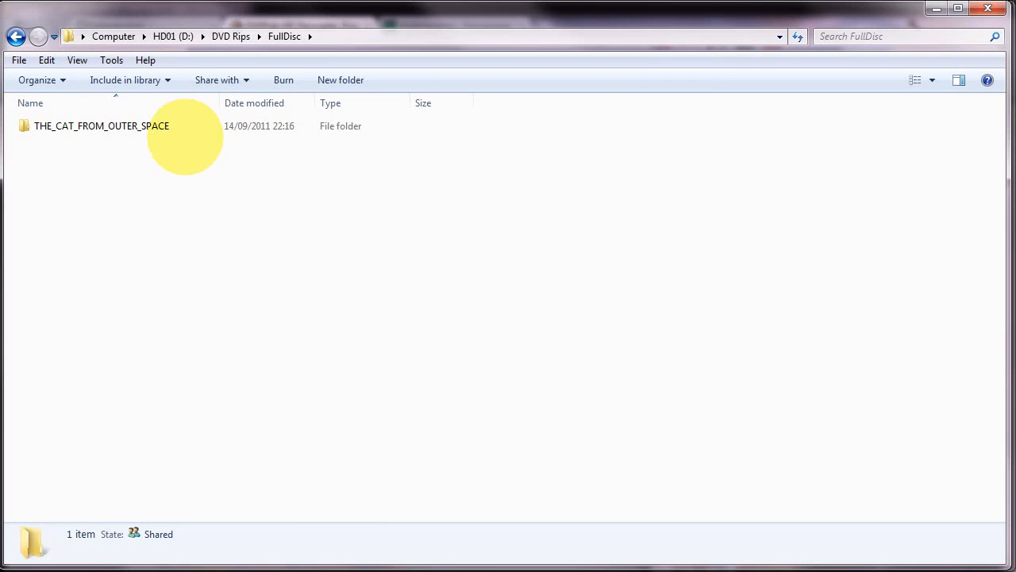
mouse_move(109, 139)
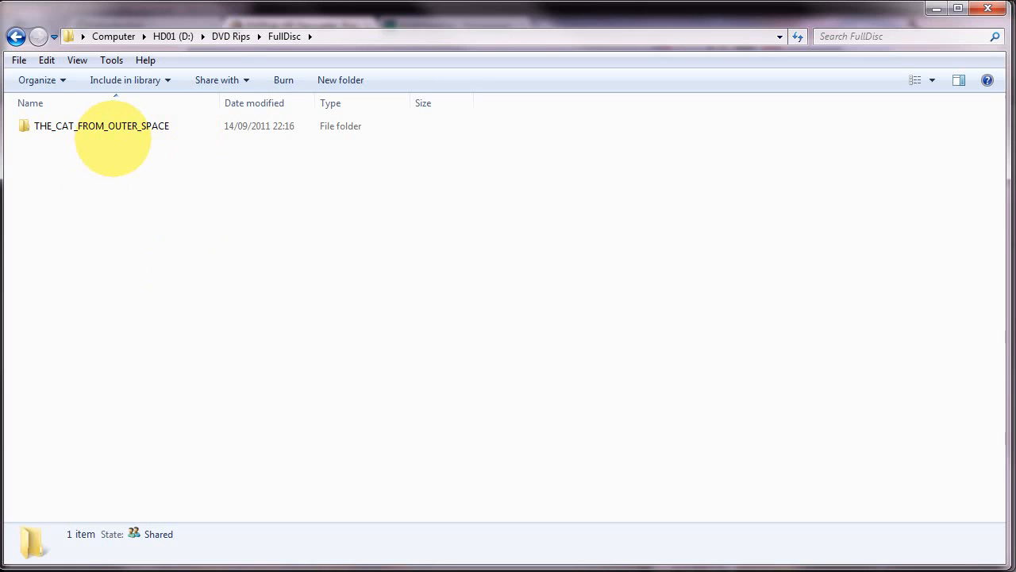
click(101, 125)
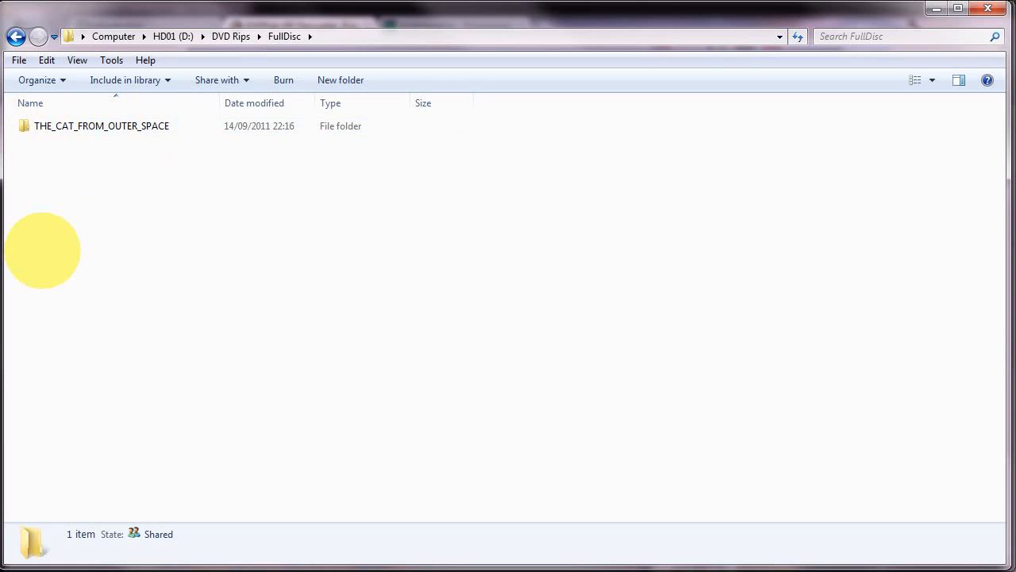
double_click(102, 125)
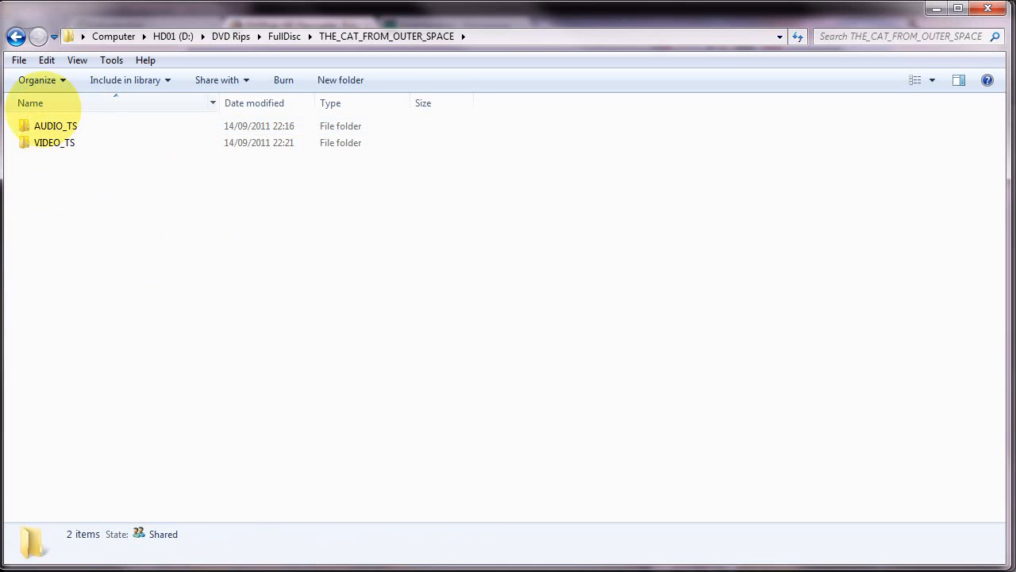
mouse_move(54, 142)
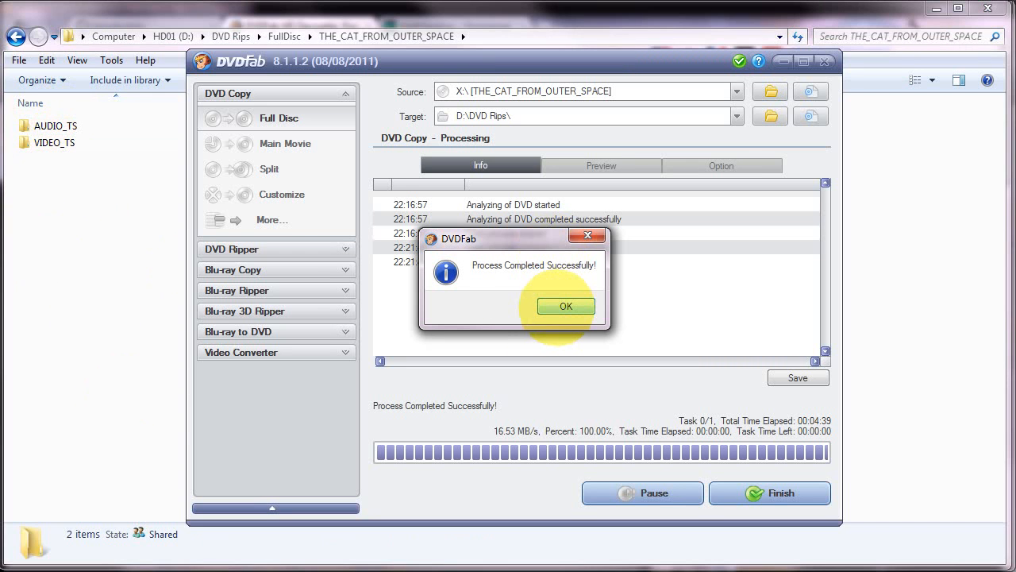
Step: Dismiss the success message and finish the completed Full Disc copy job
click(565, 306)
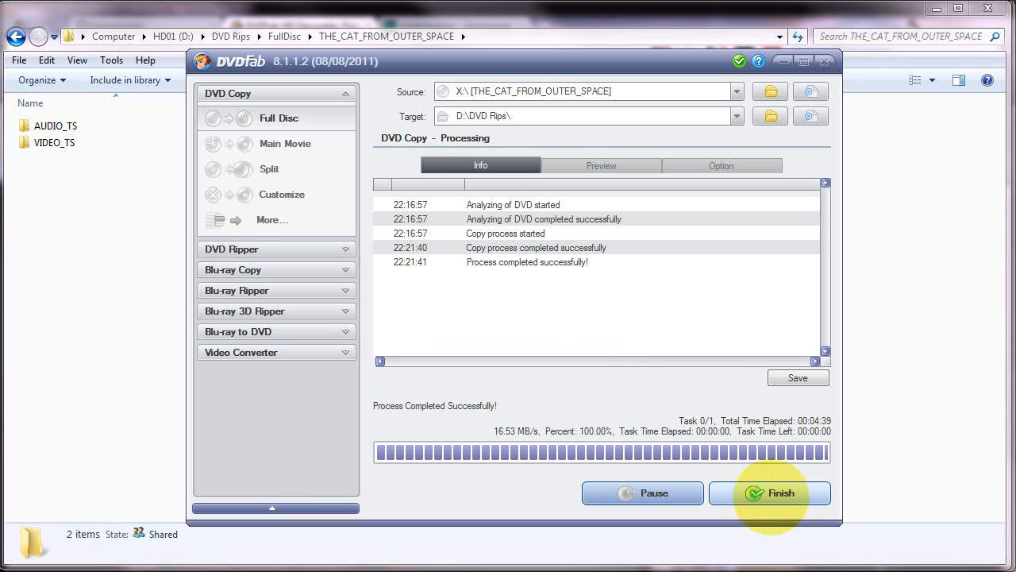
click(769, 492)
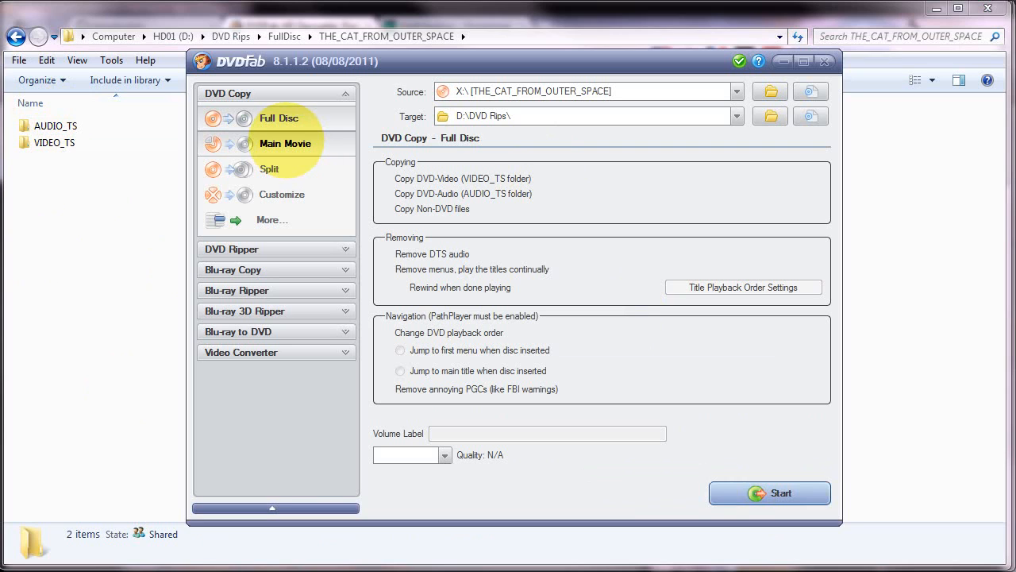
mouse_move(285, 144)
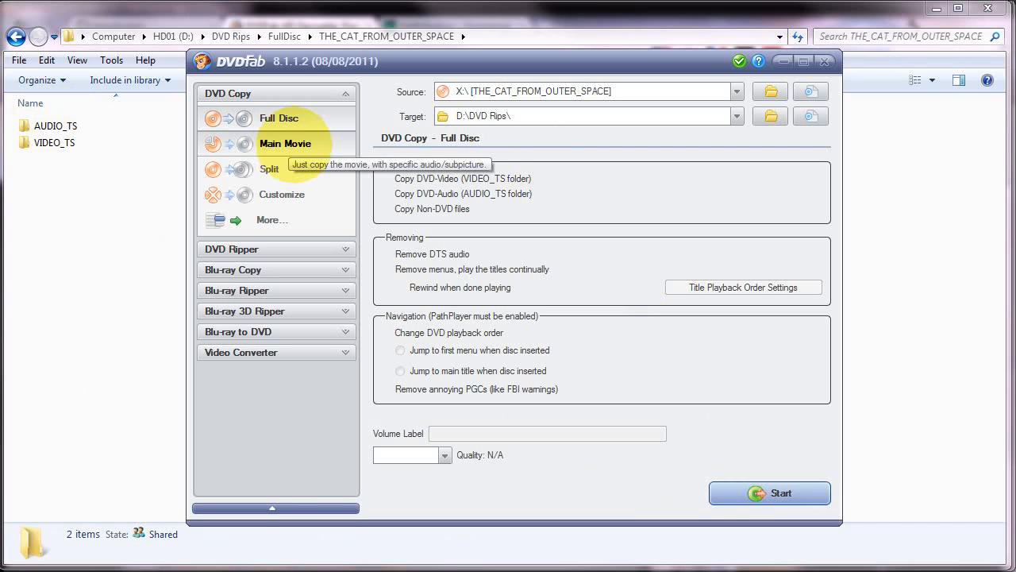
Step: Switch DVD Copy to Main Movie mode to list the disc's titles
click(285, 143)
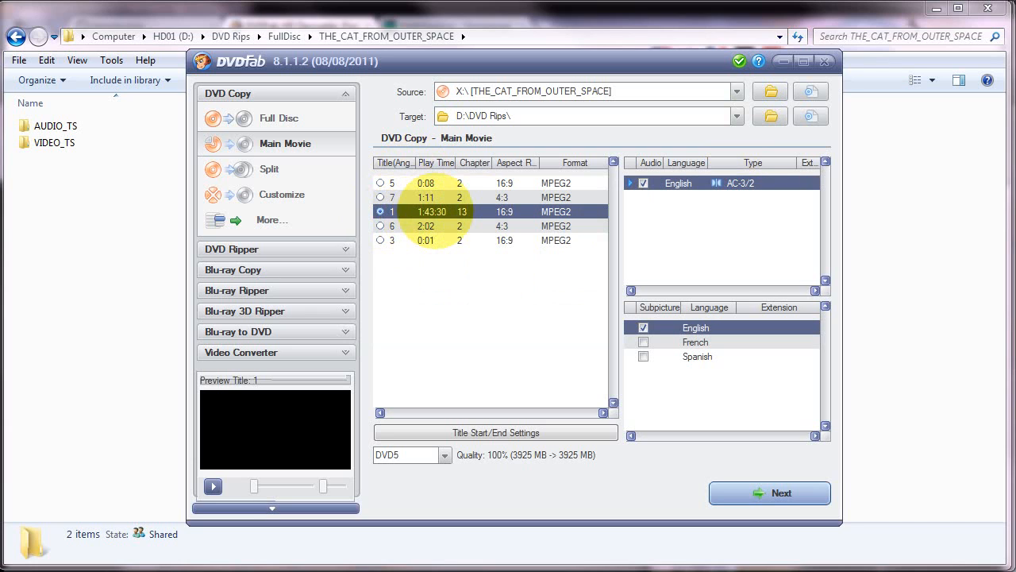
Step: Select the 2:02 title 6 and keep its English AC-3 audio ticked
click(380, 196)
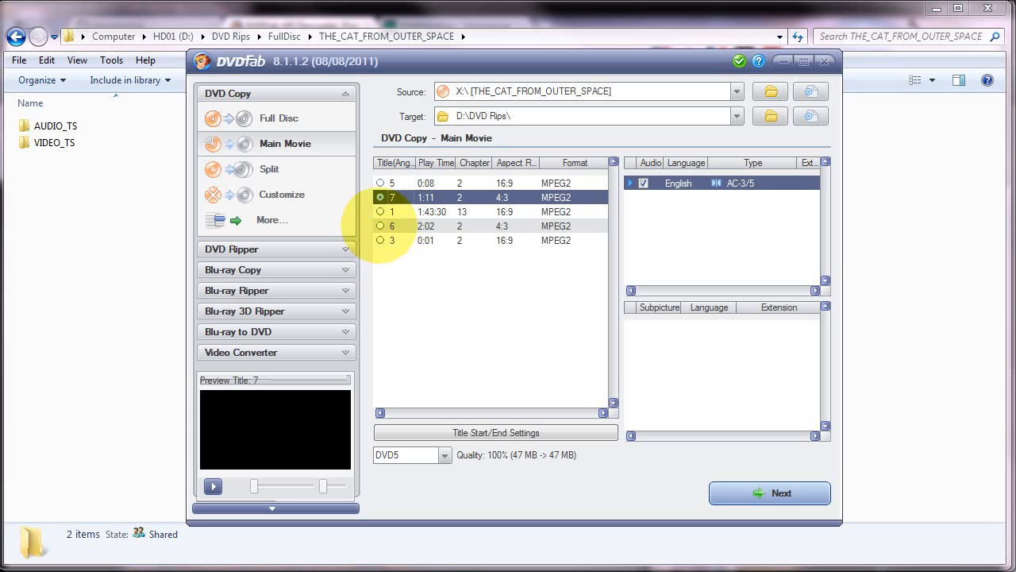
click(381, 226)
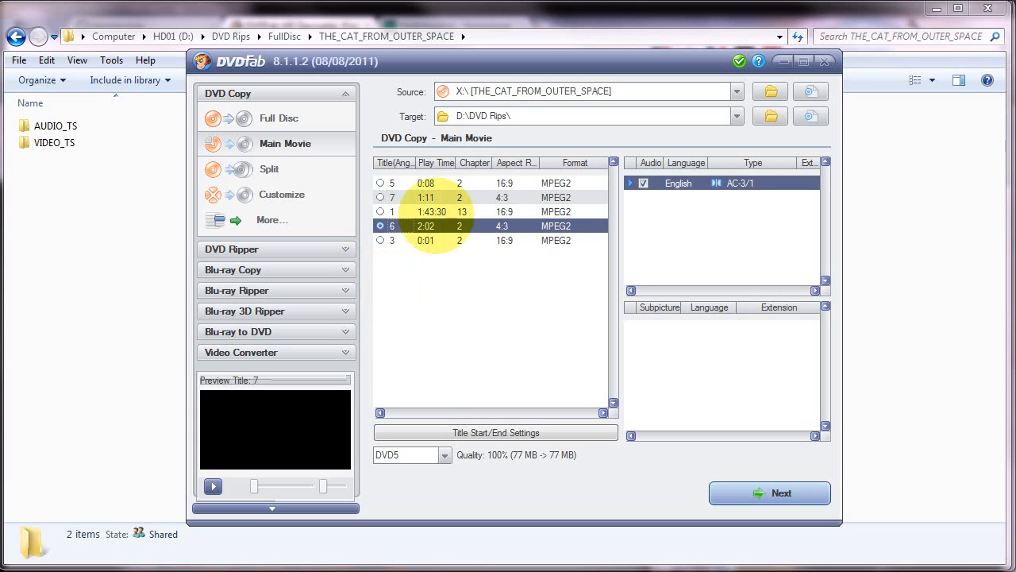
click(381, 197)
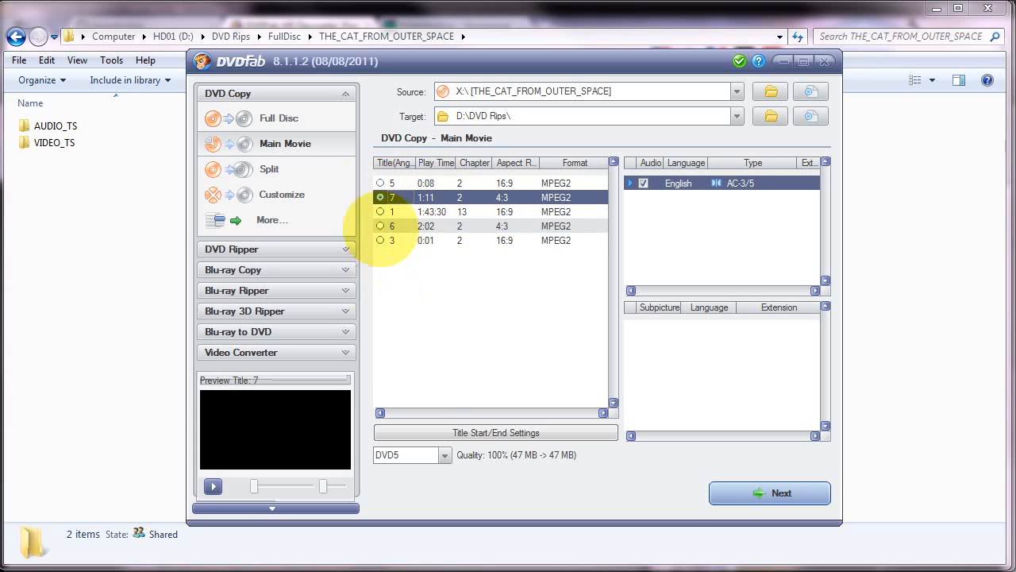
click(381, 226)
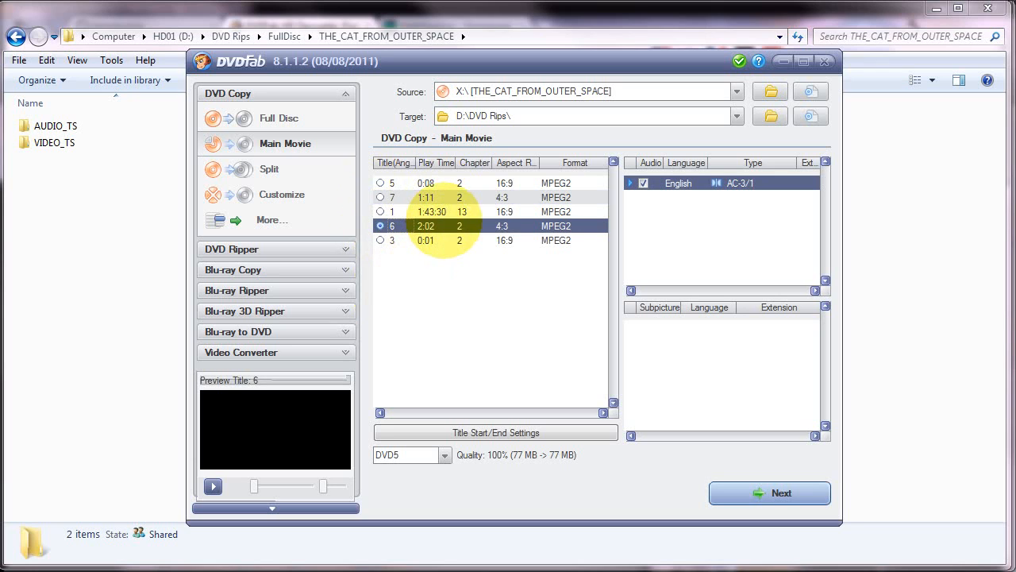
click(381, 197)
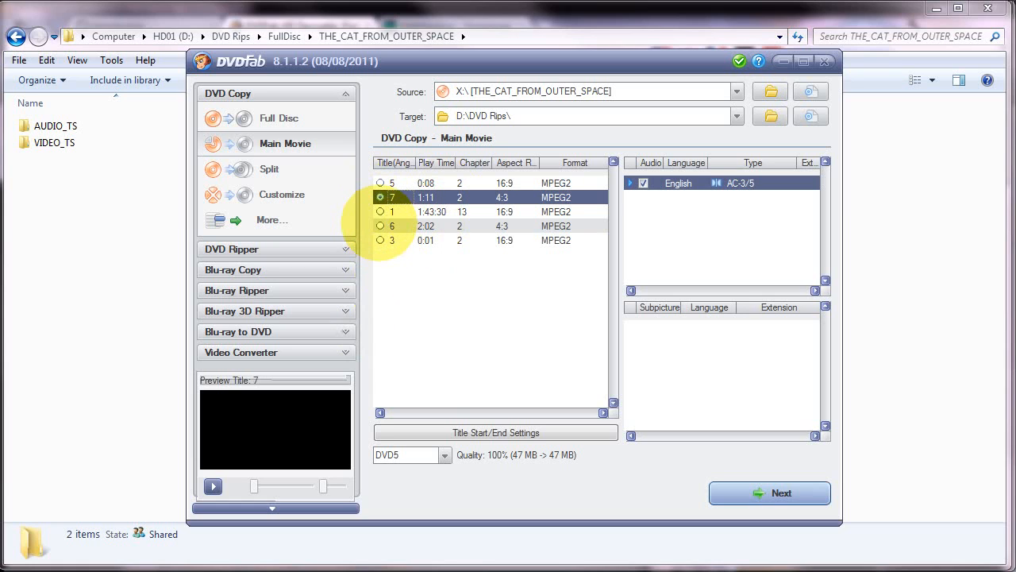
click(381, 226)
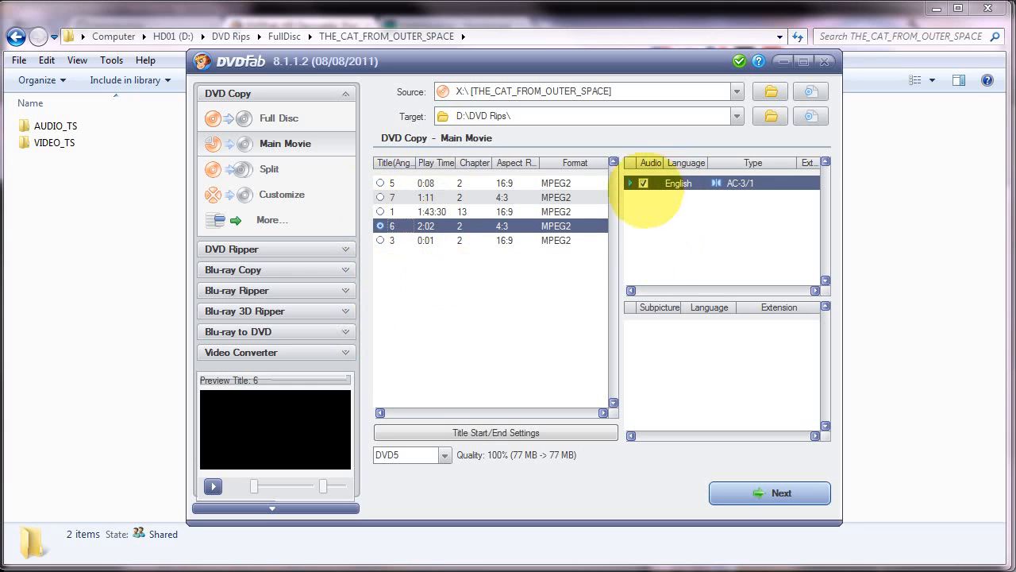
click(643, 183)
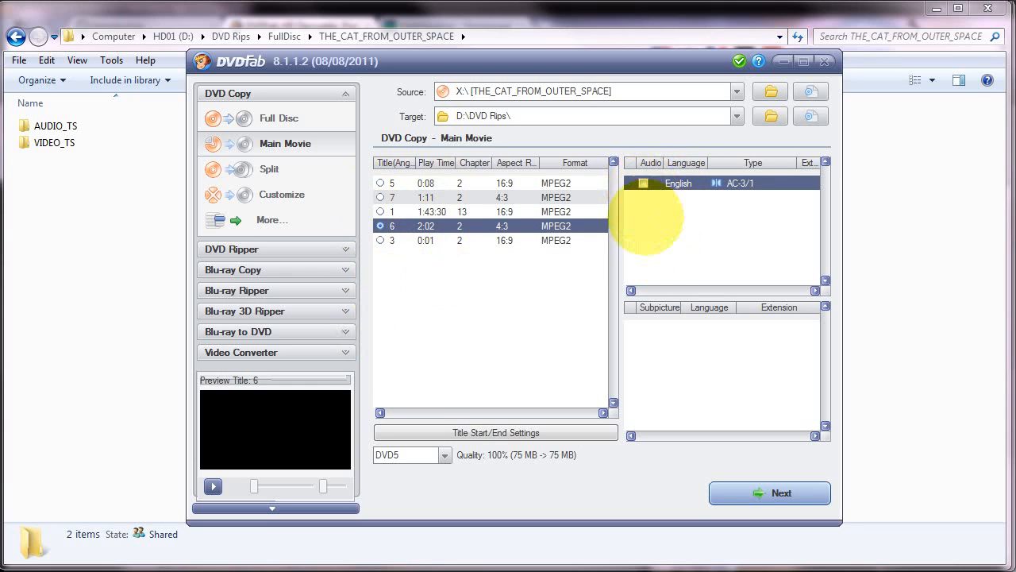
click(643, 183)
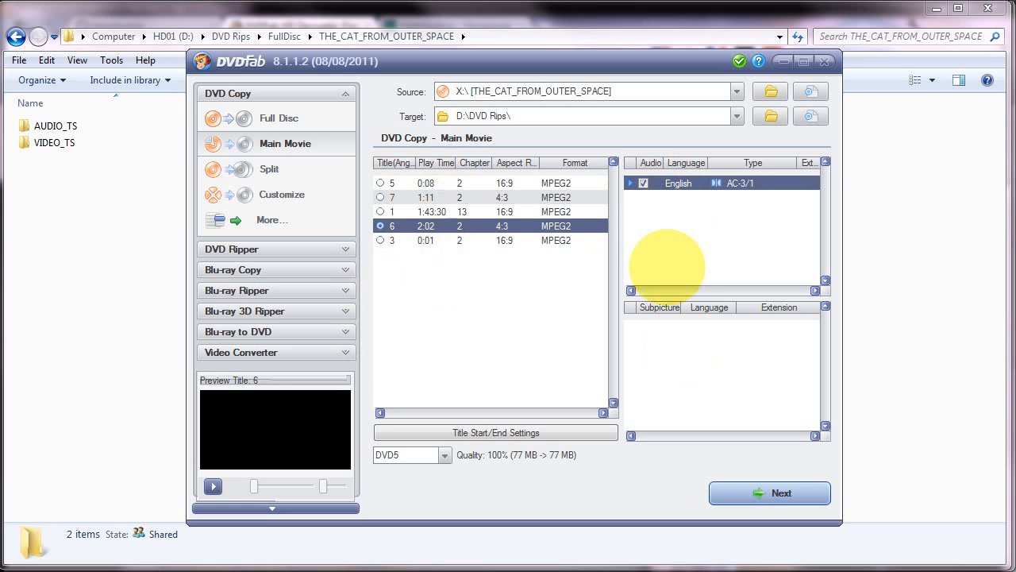
mouse_move(450, 278)
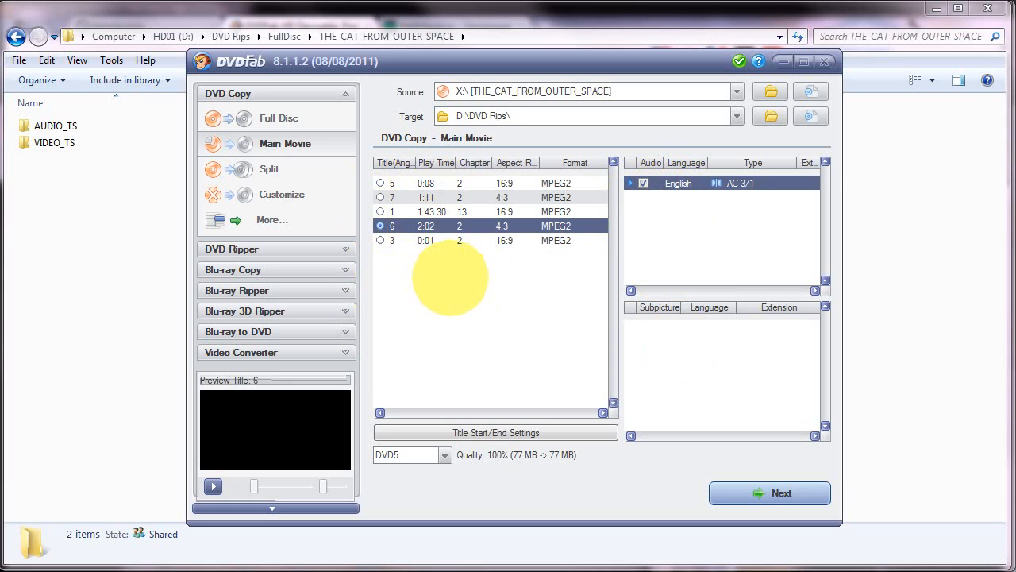
Step: Copy title 6 as DVD9 into D:\DVD Rips\MainMovie
click(445, 454)
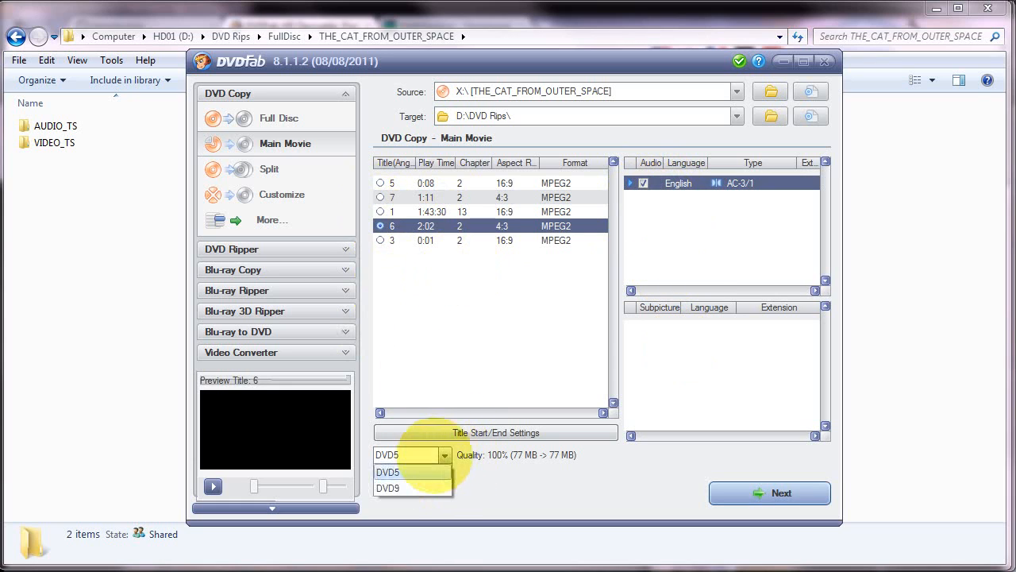
click(388, 488)
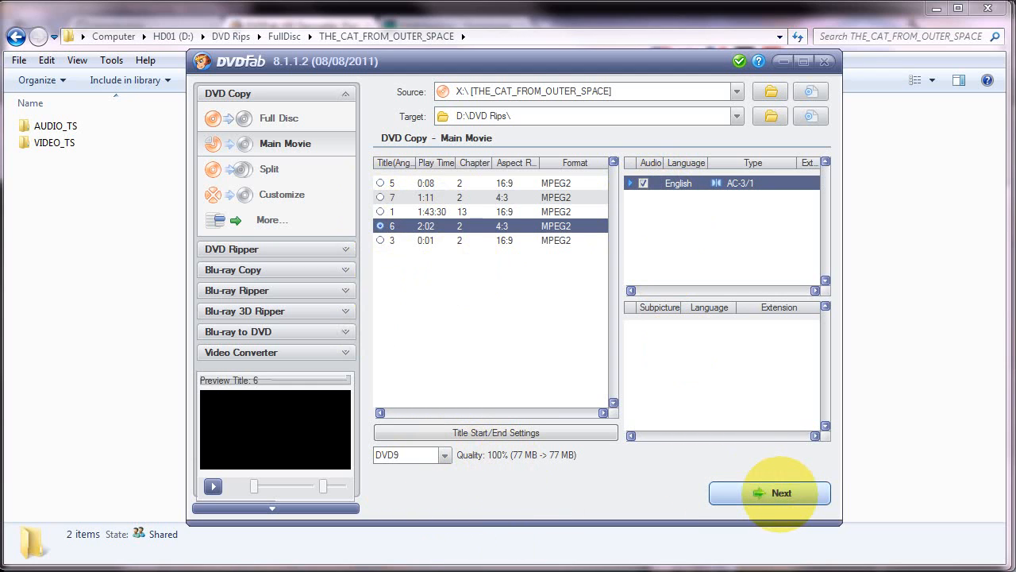
click(781, 492)
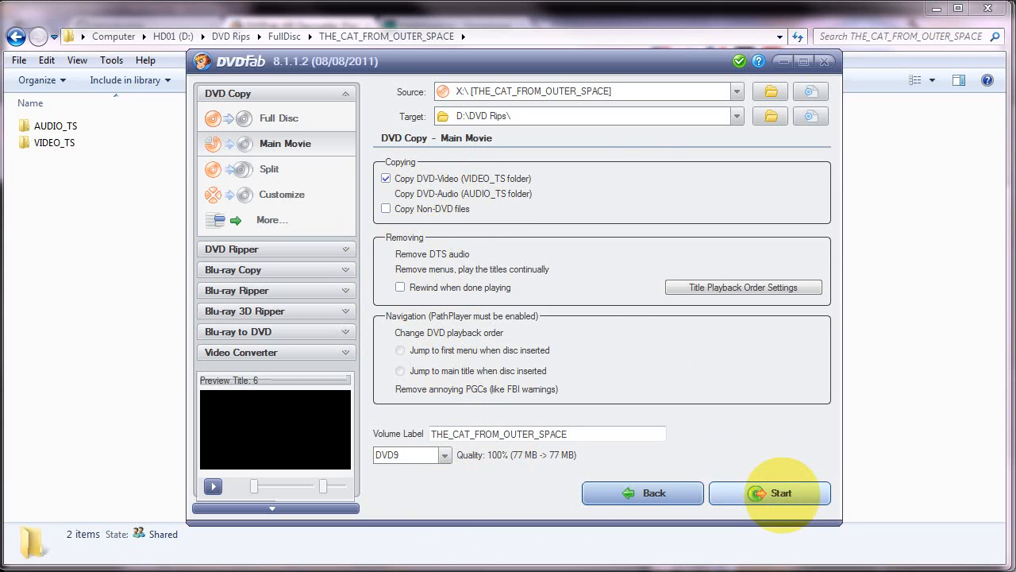
click(780, 492)
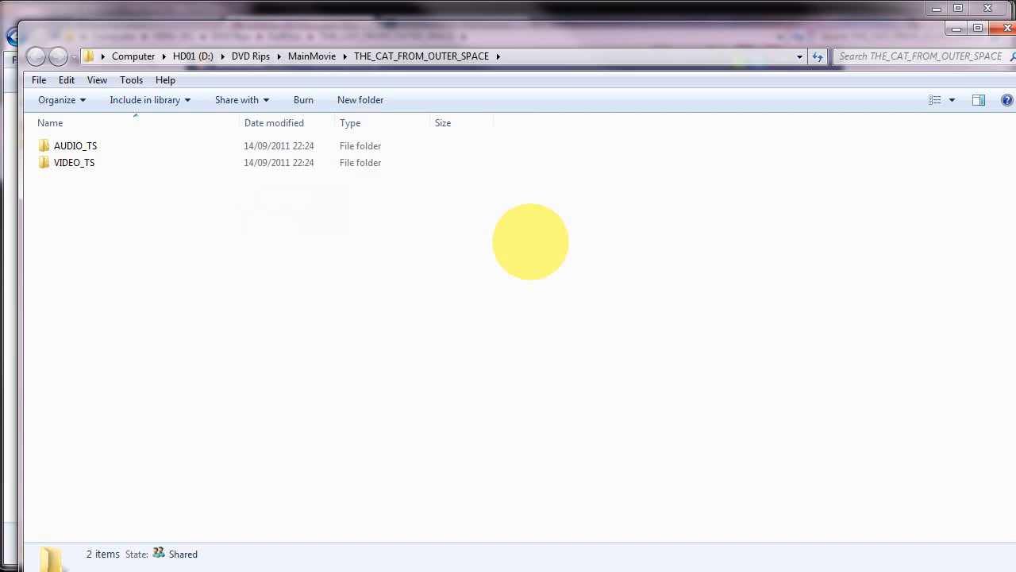
mouse_move(147, 255)
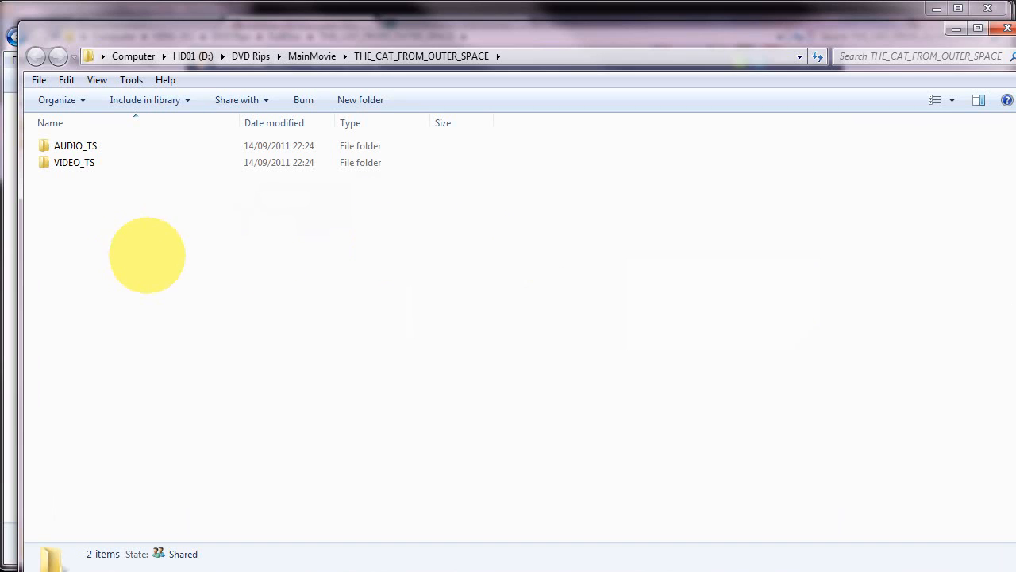
Step: View the main movie's ripped VIDEO_TS files, then return to DVD Rips
click(75, 162)
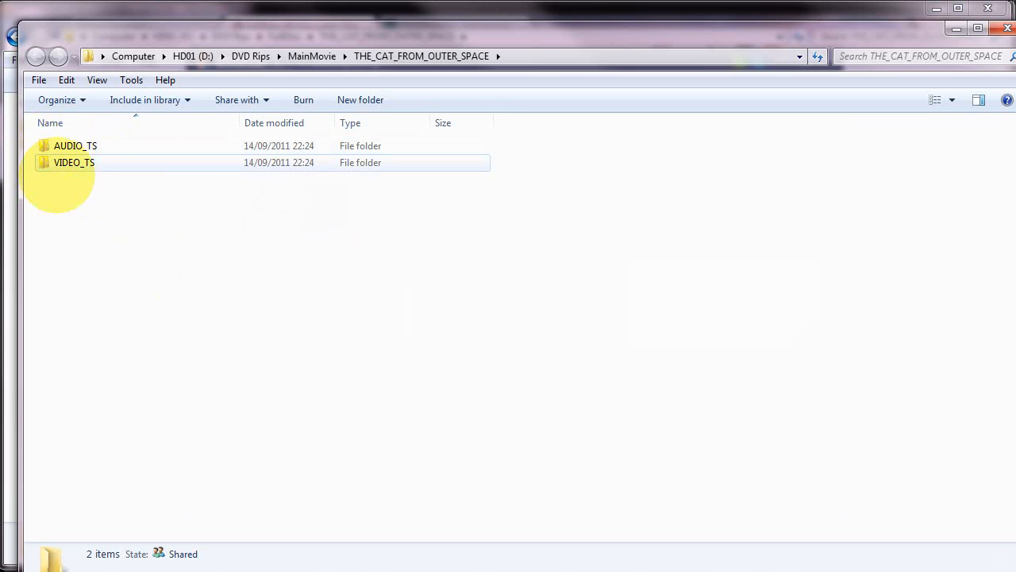
mouse_move(74, 162)
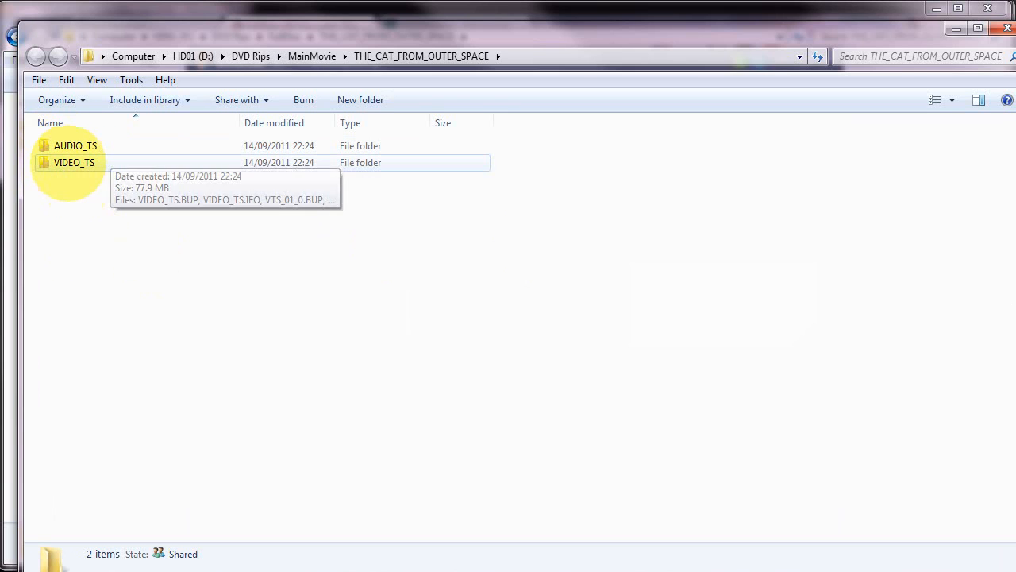
double_click(73, 162)
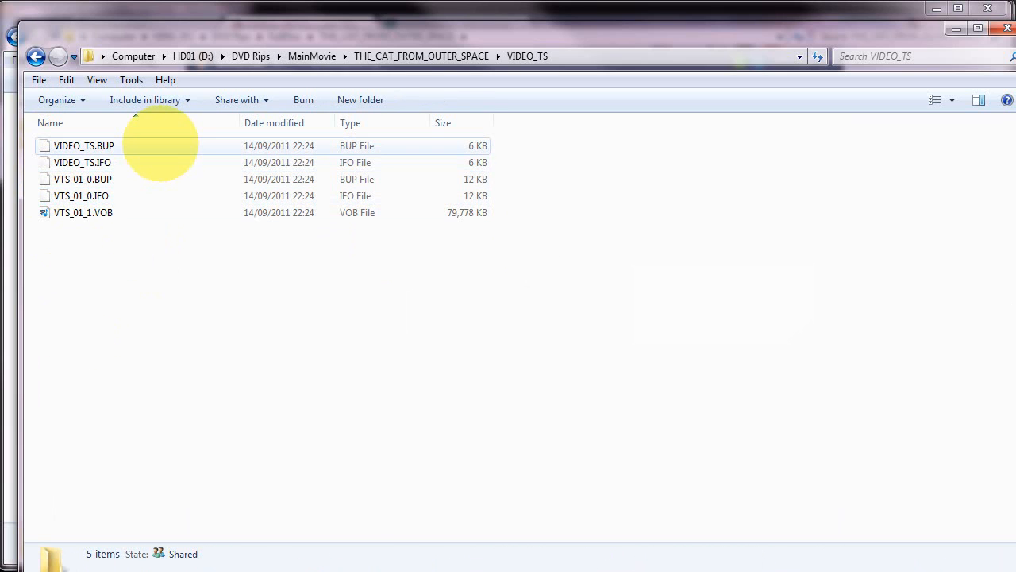
click(250, 56)
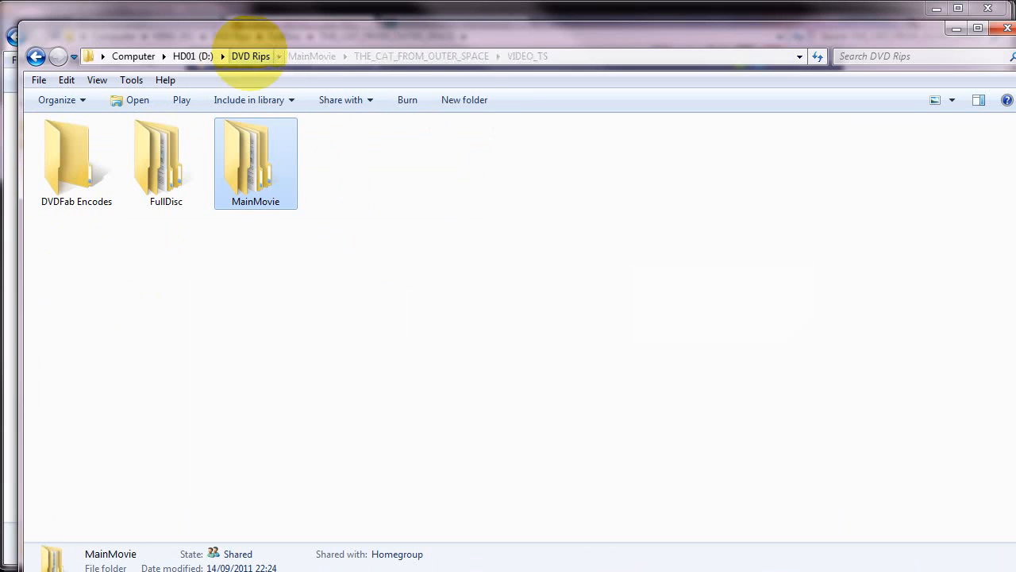
click(251, 55)
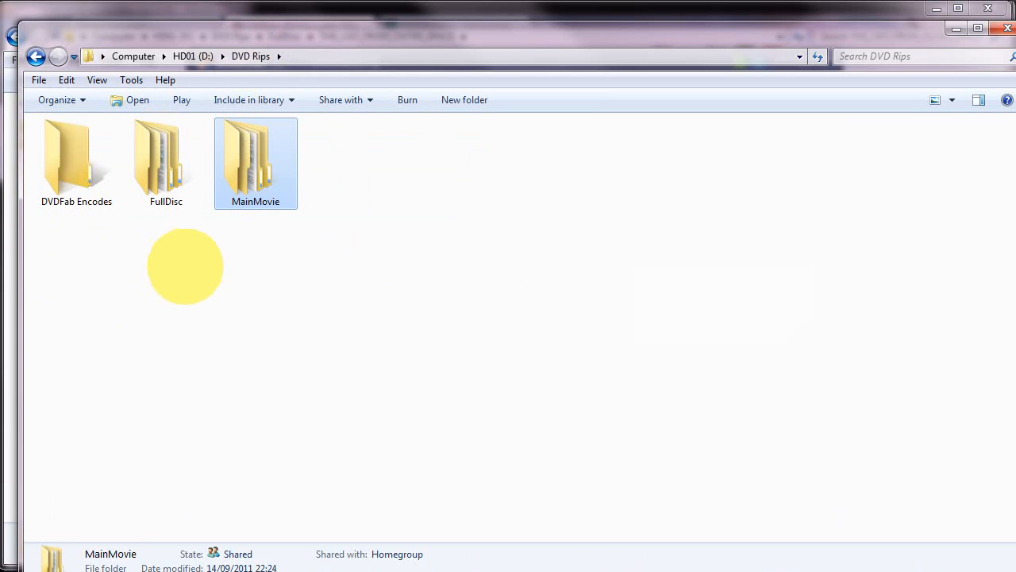
mouse_move(256, 163)
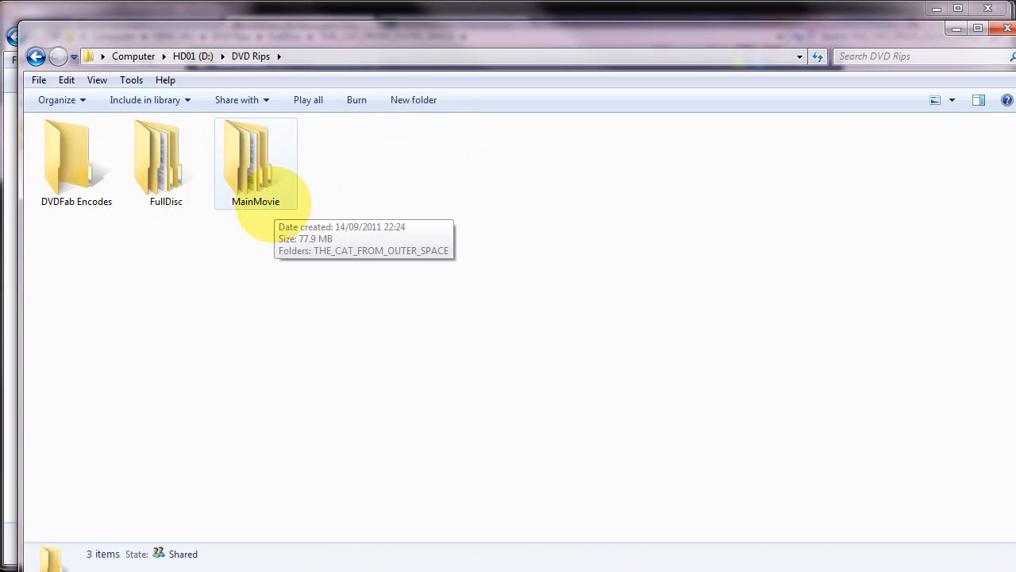
Step: Look inside the MainMovie and FullDisc rip folders
click(256, 159)
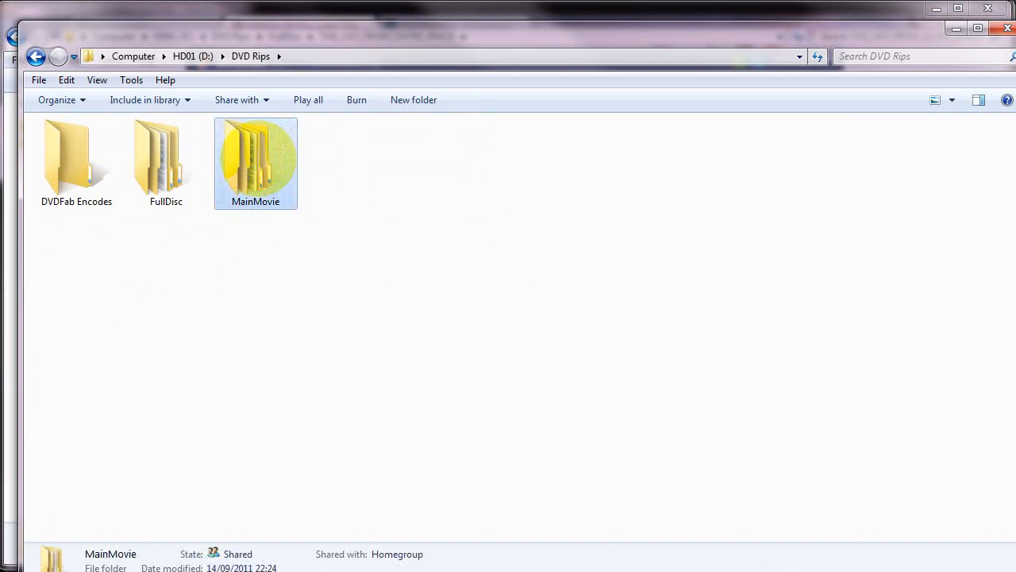
double_click(256, 159)
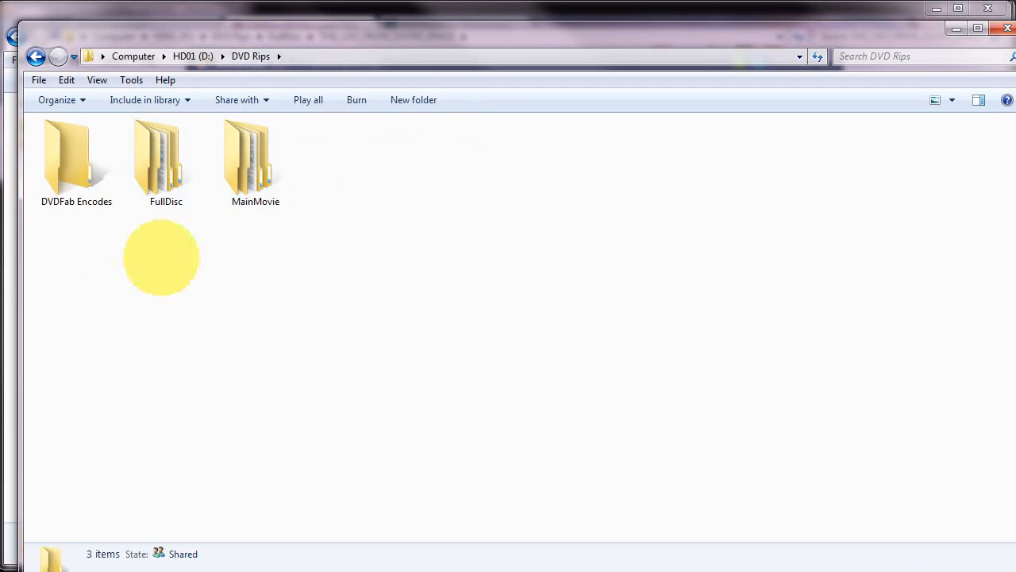
click(254, 159)
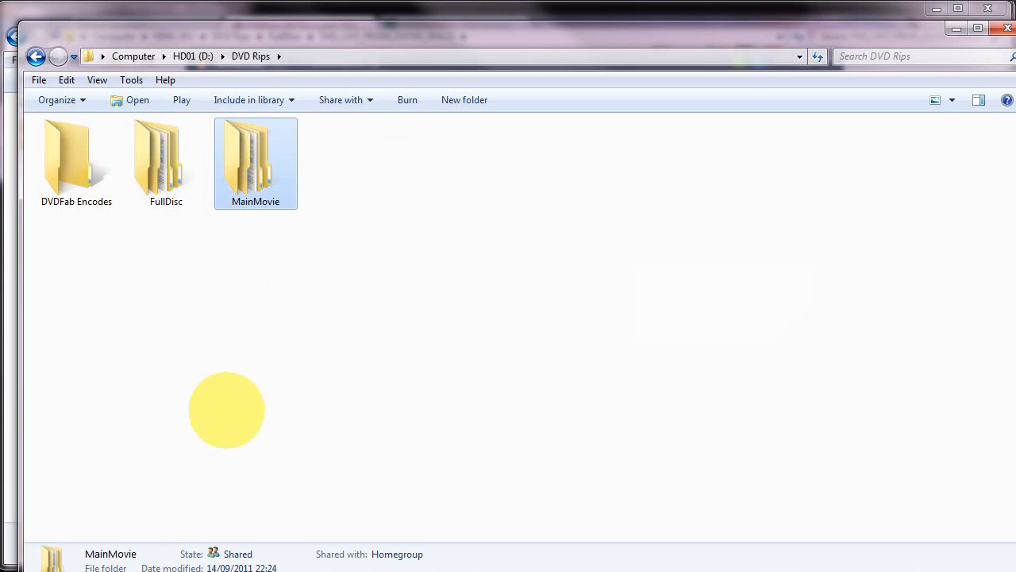
click(166, 155)
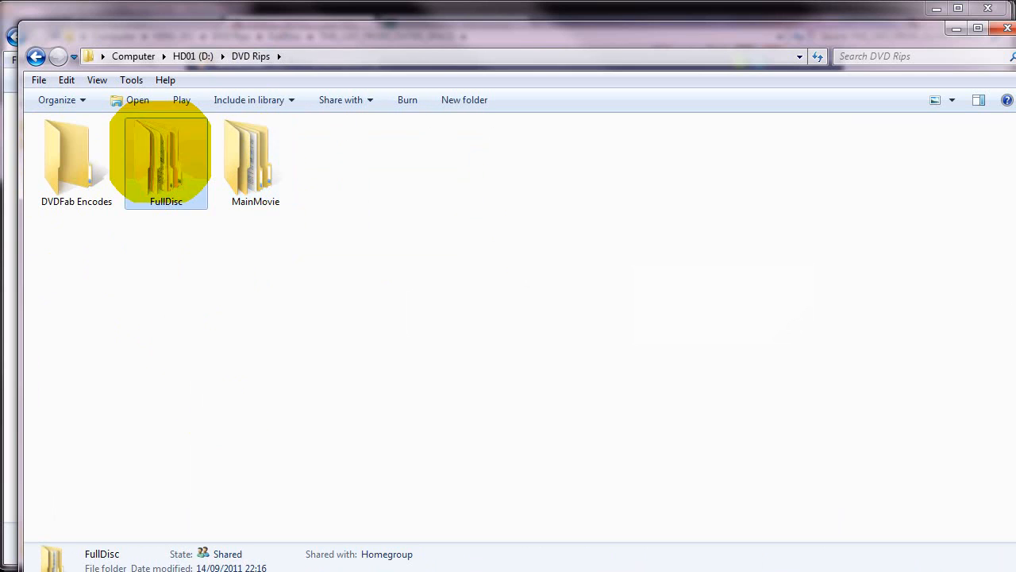
double_click(165, 155)
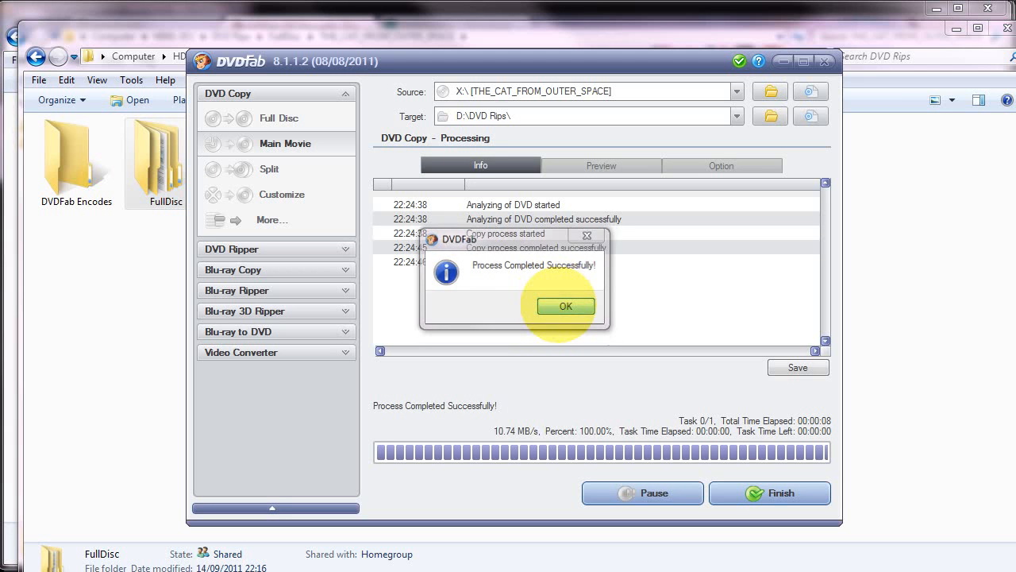
Step: Close the completed Main Movie copy job and set DVD Copy back to Full Disc mode
click(564, 306)
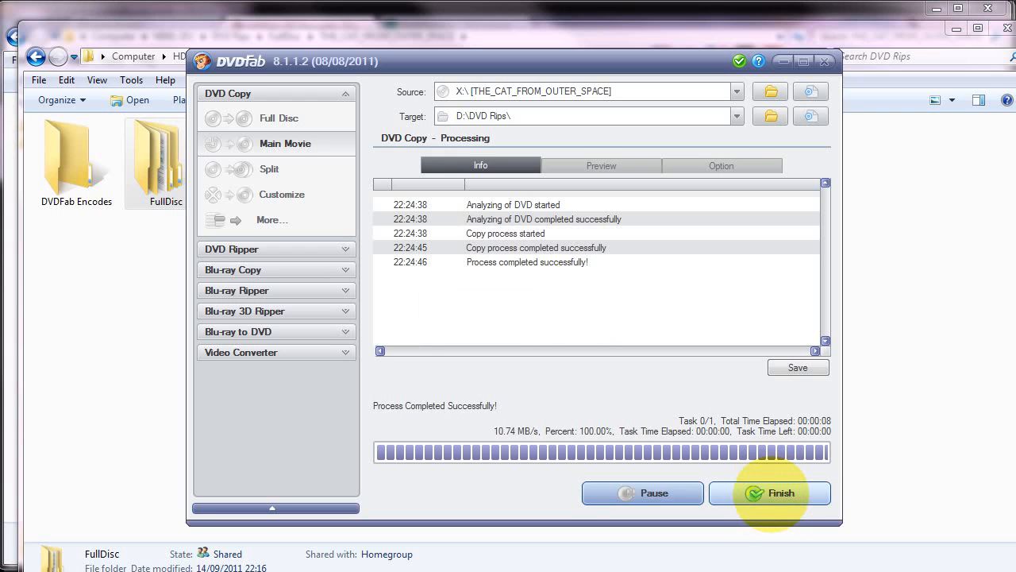
click(770, 492)
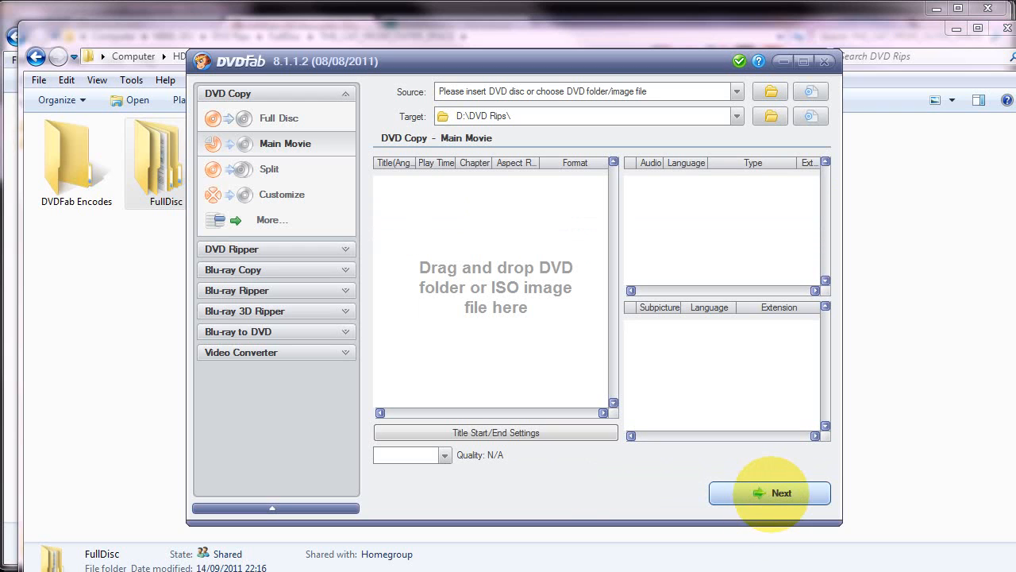
click(279, 117)
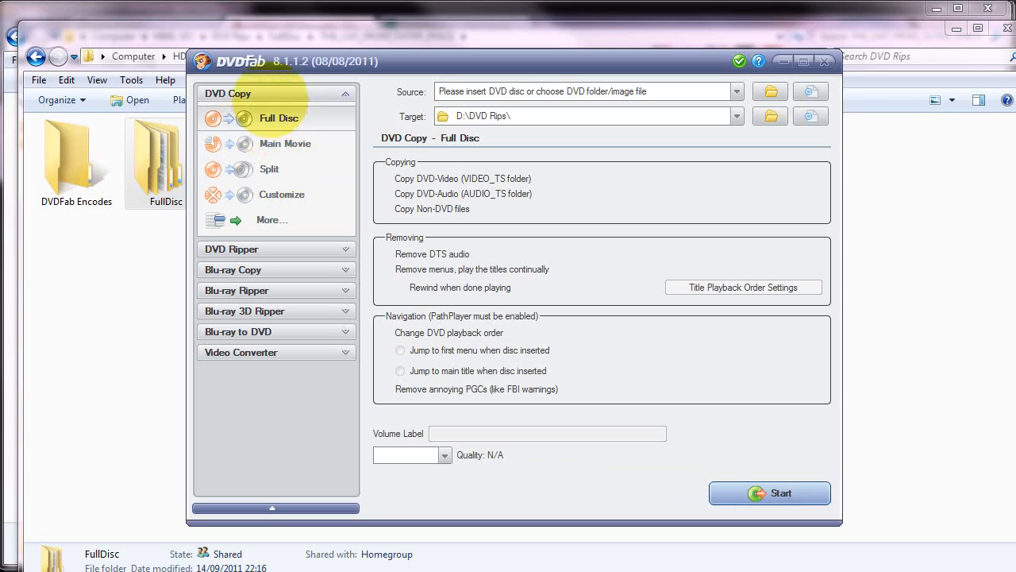
click(285, 144)
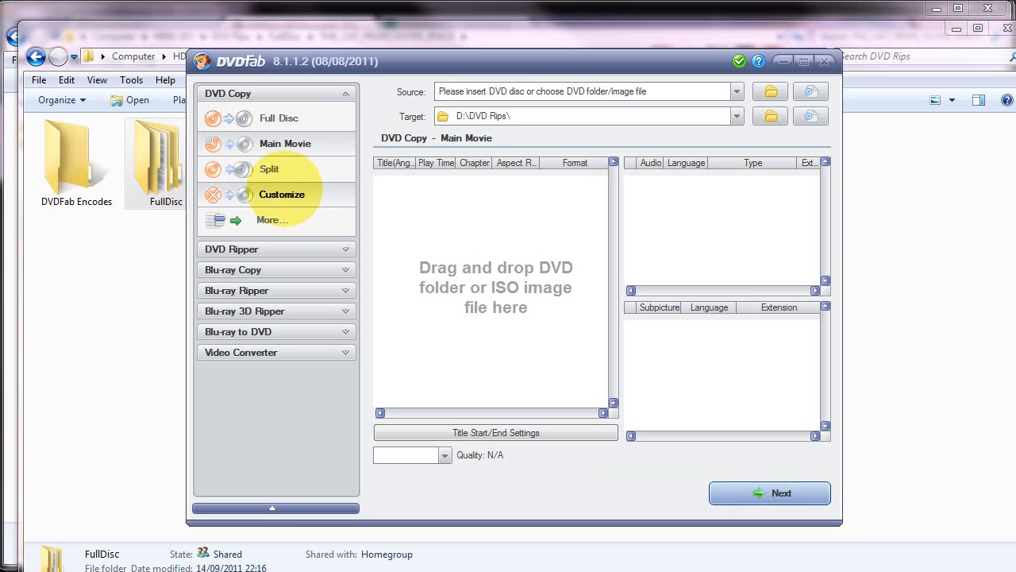
click(279, 118)
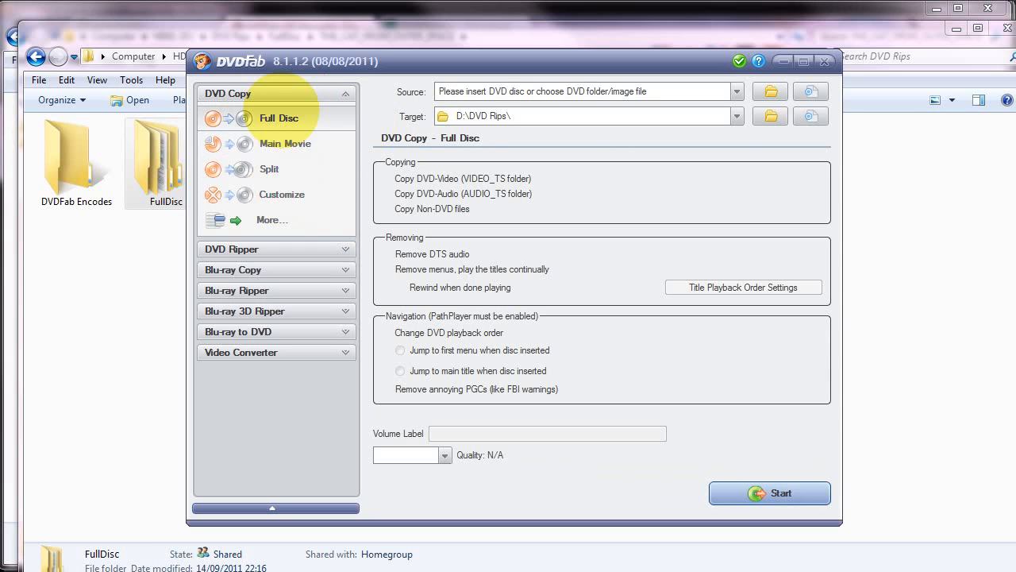
click(285, 144)
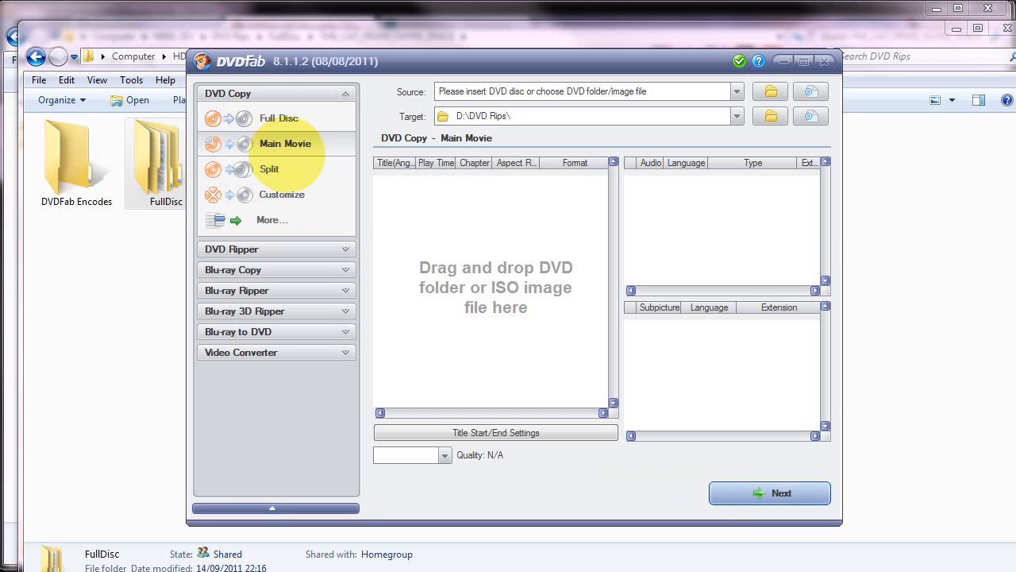
click(279, 118)
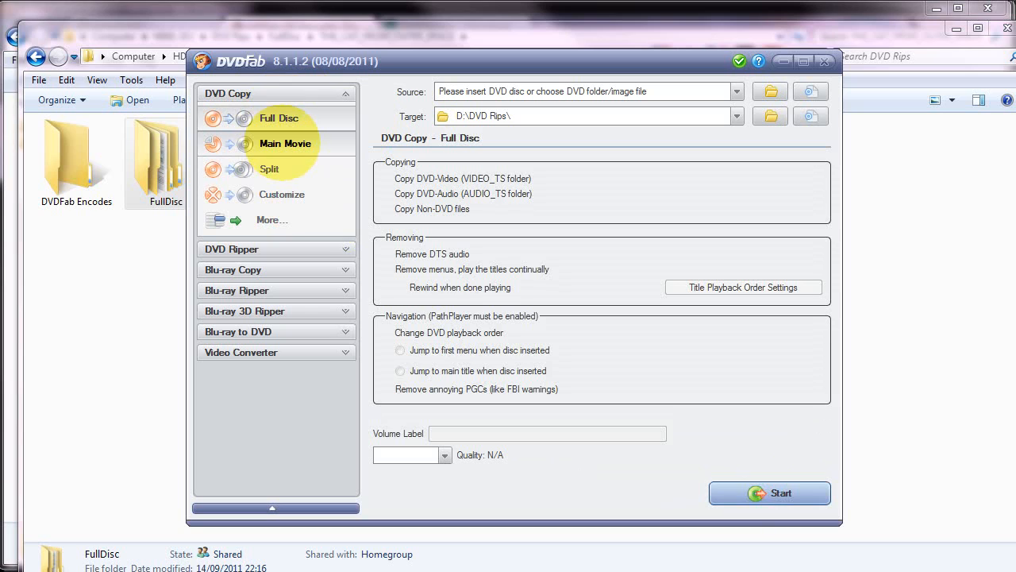
mouse_move(285, 143)
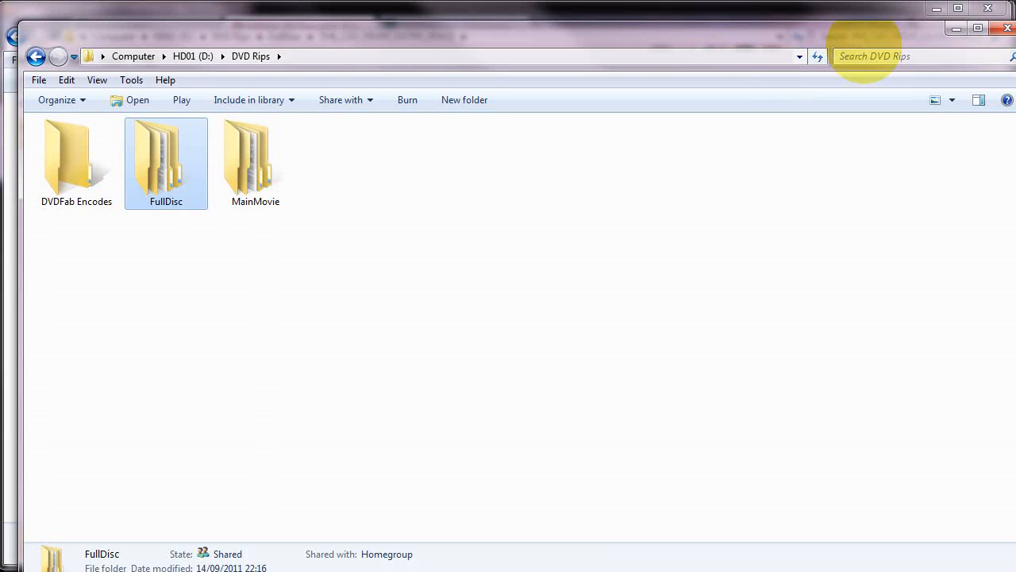
Step: View D:\DVD Rips in Explorer, showing the FullDisc and MainMovie folders
double_click(166, 155)
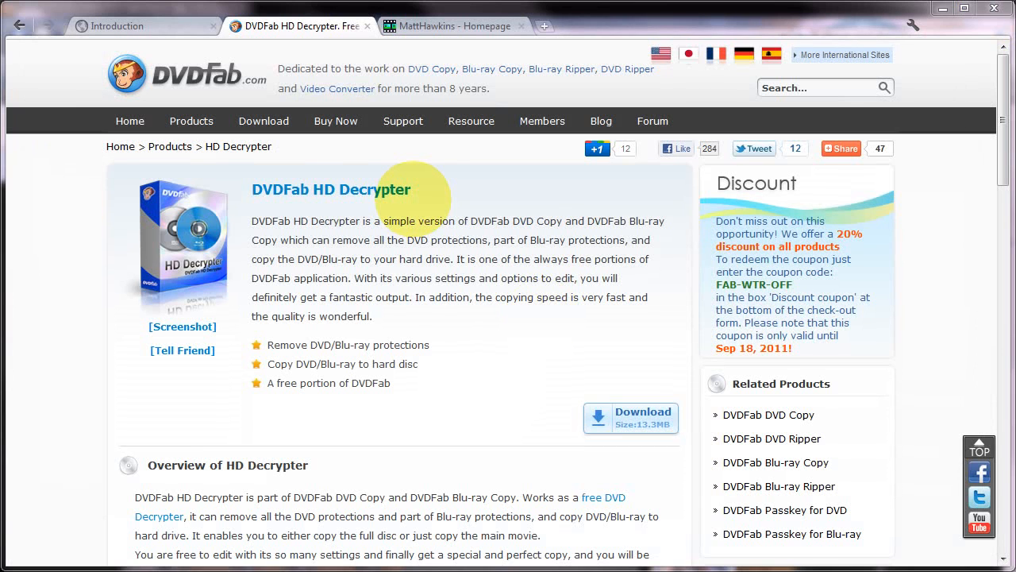
Step: On the MattHawkins.co.uk tab, run a Site Search for 'dvdfab'
click(455, 25)
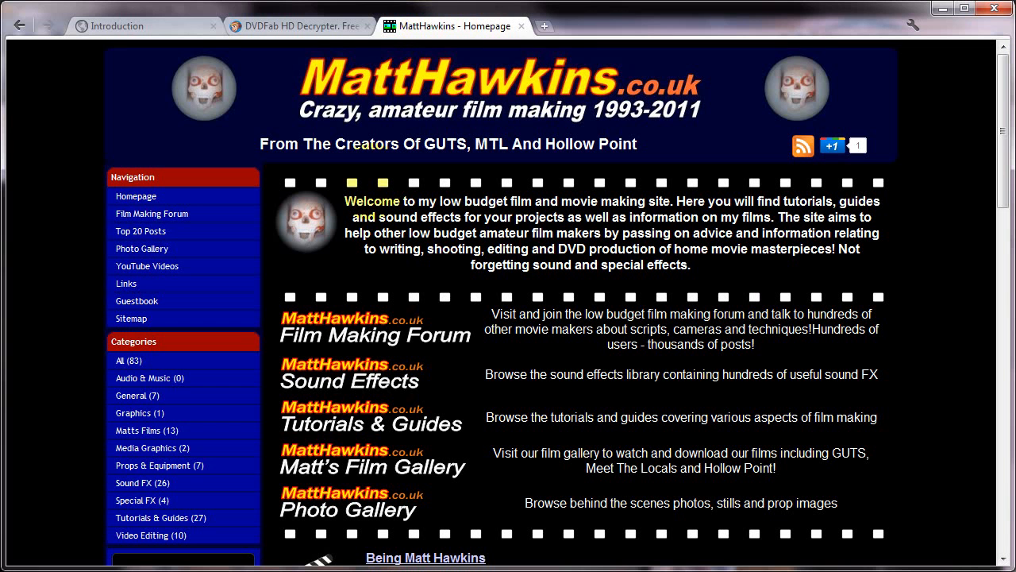
scroll(down, 3)
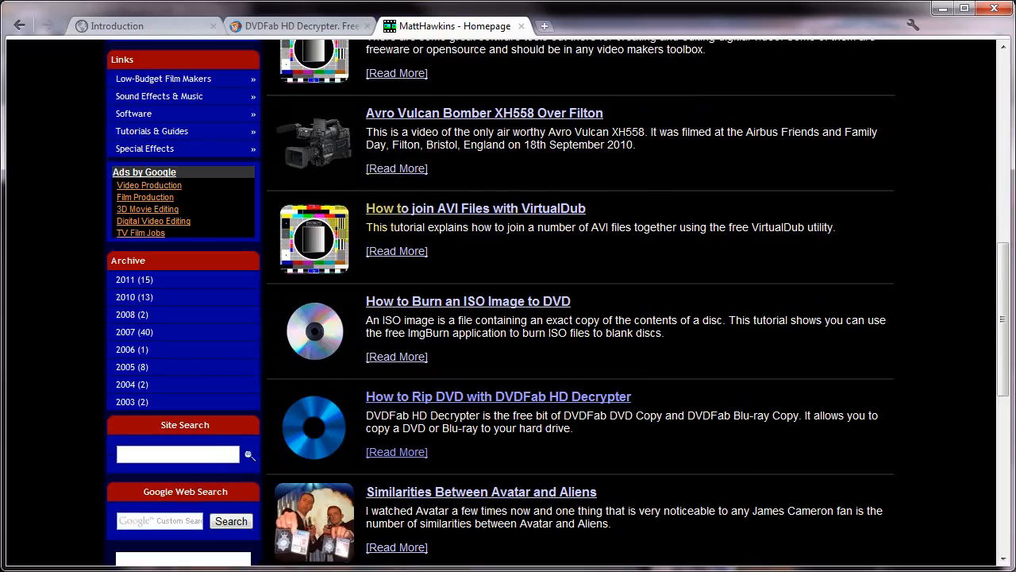
click(176, 453)
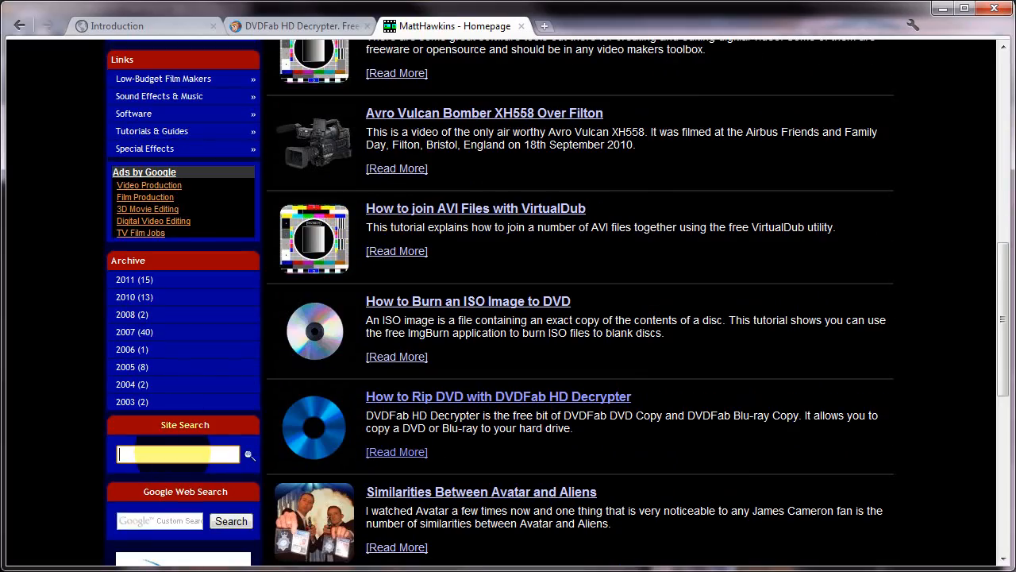
text(dvdfab)
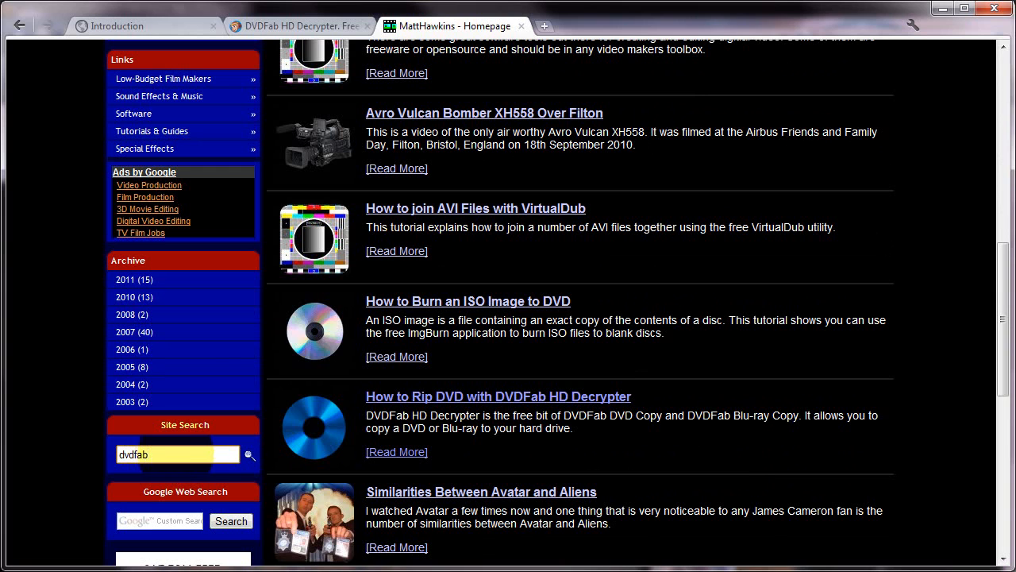
click(248, 454)
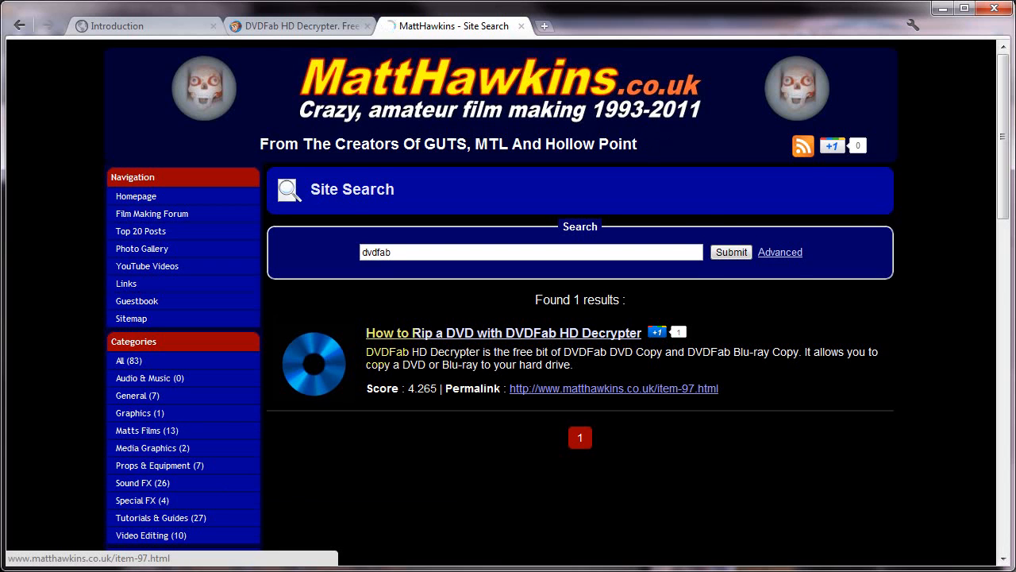
Step: Open the 'How to Rip a DVD with DVDFab HD Decrypter' result and scroll through to Final Thoughts
click(501, 332)
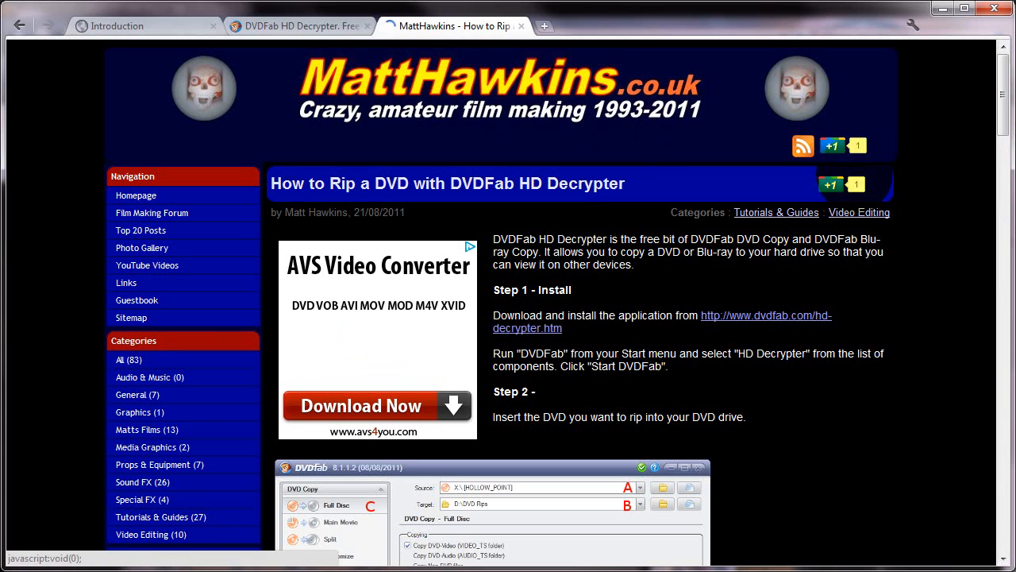
scroll(down, 3)
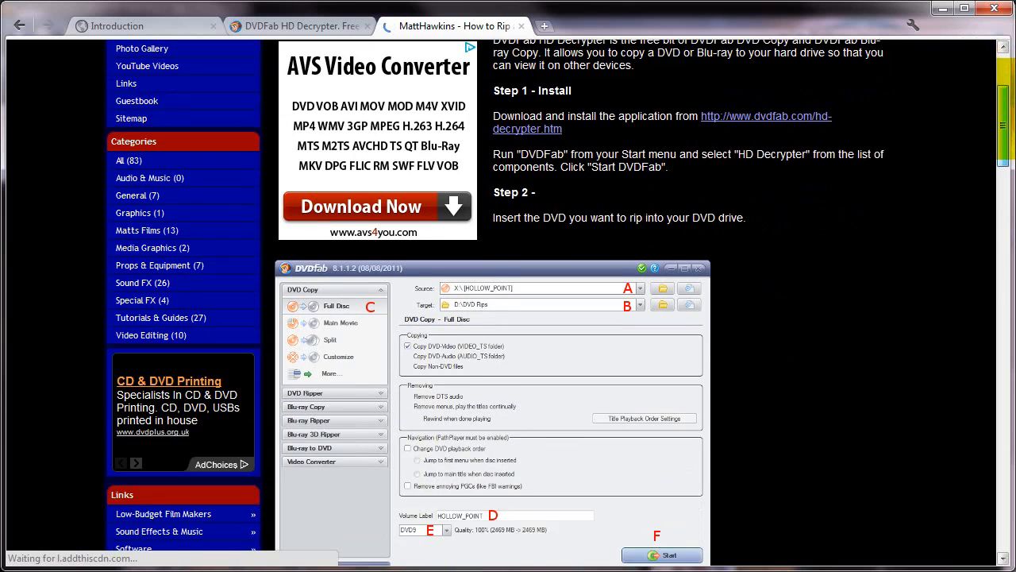
scroll(down, 3)
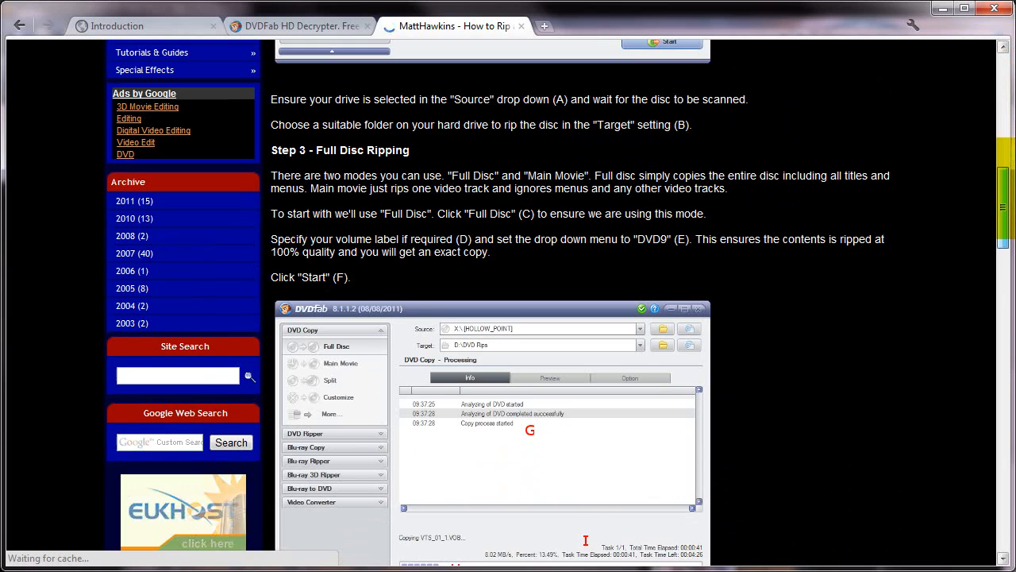
scroll(down, 3)
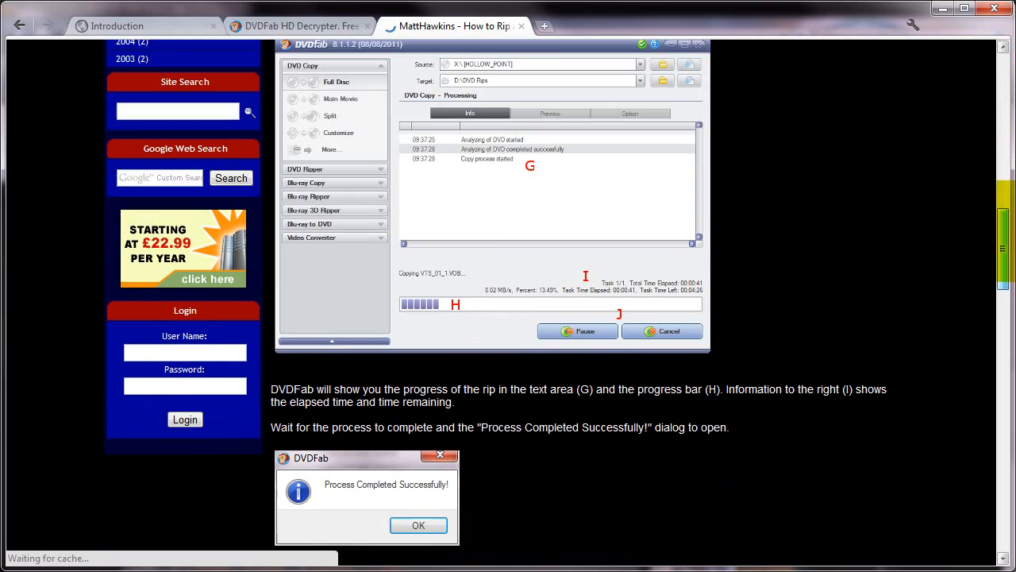
scroll(down, 3)
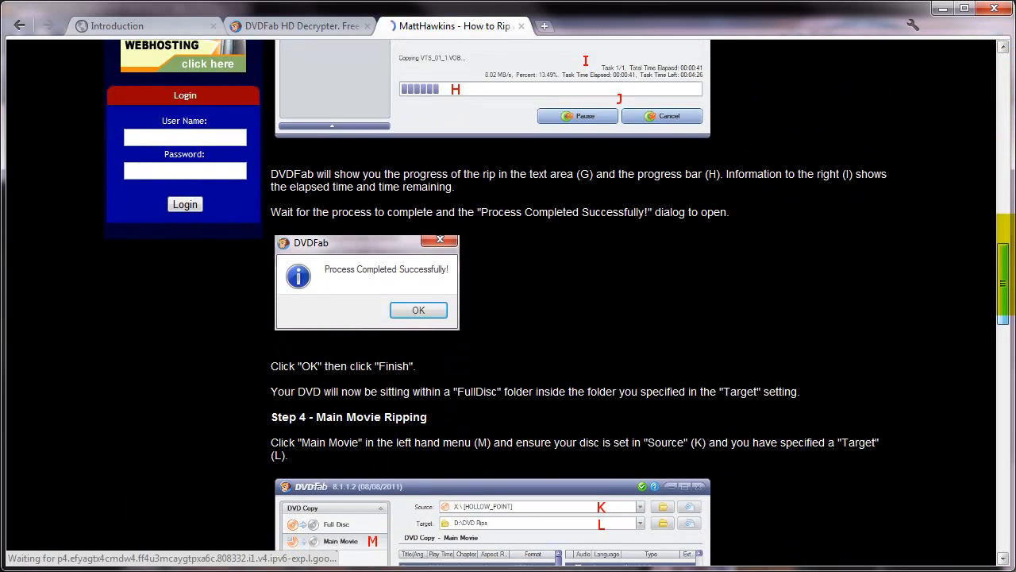
scroll(down, 3)
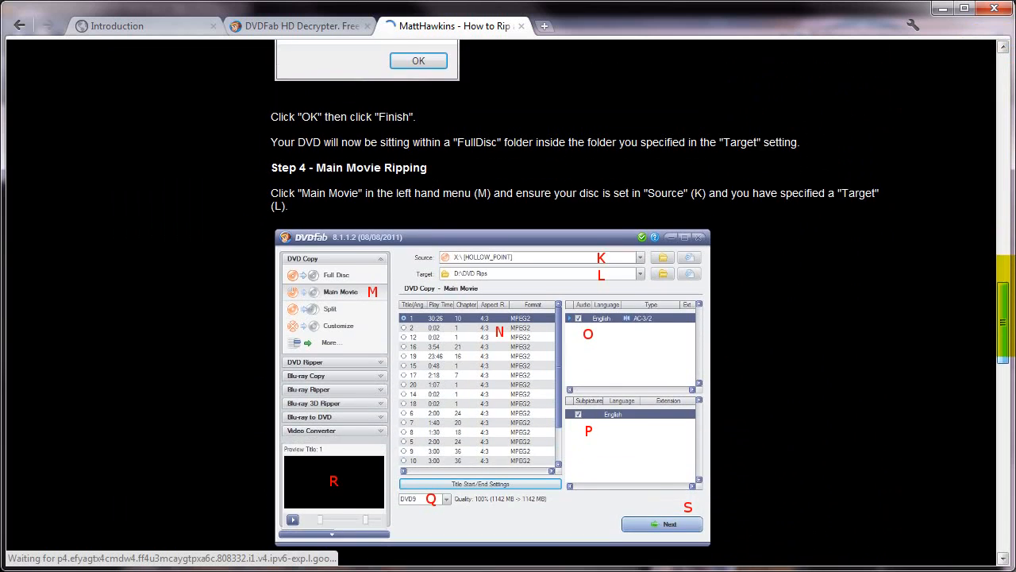
scroll(down, 3)
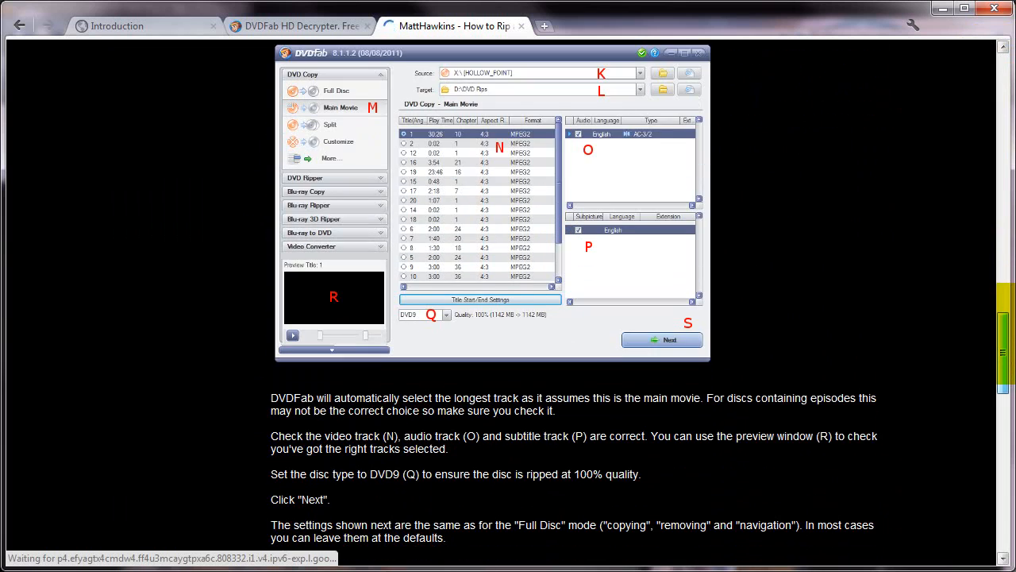
scroll(down, 3)
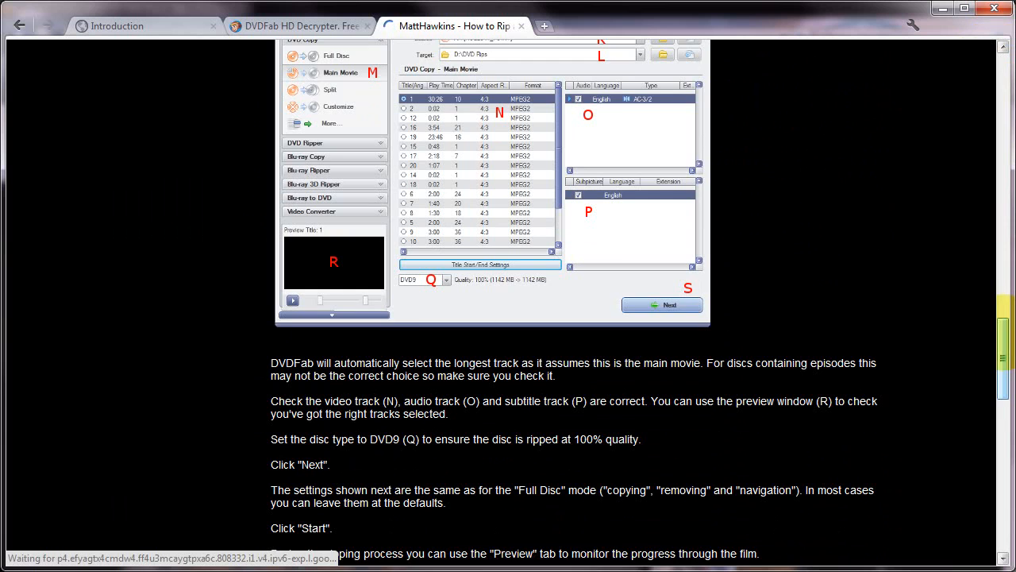
scroll(down, 3)
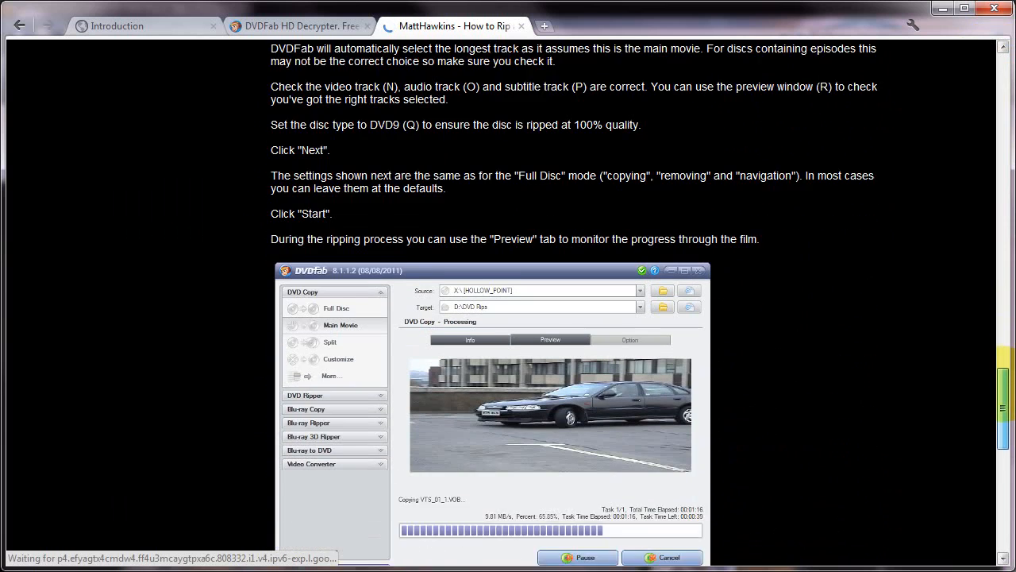
scroll(down, 3)
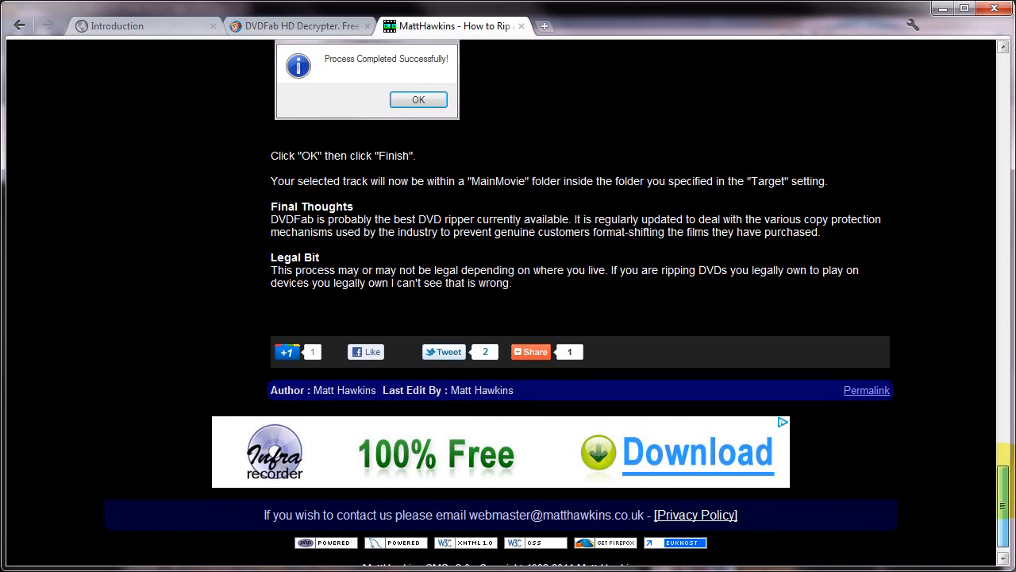
click(419, 99)
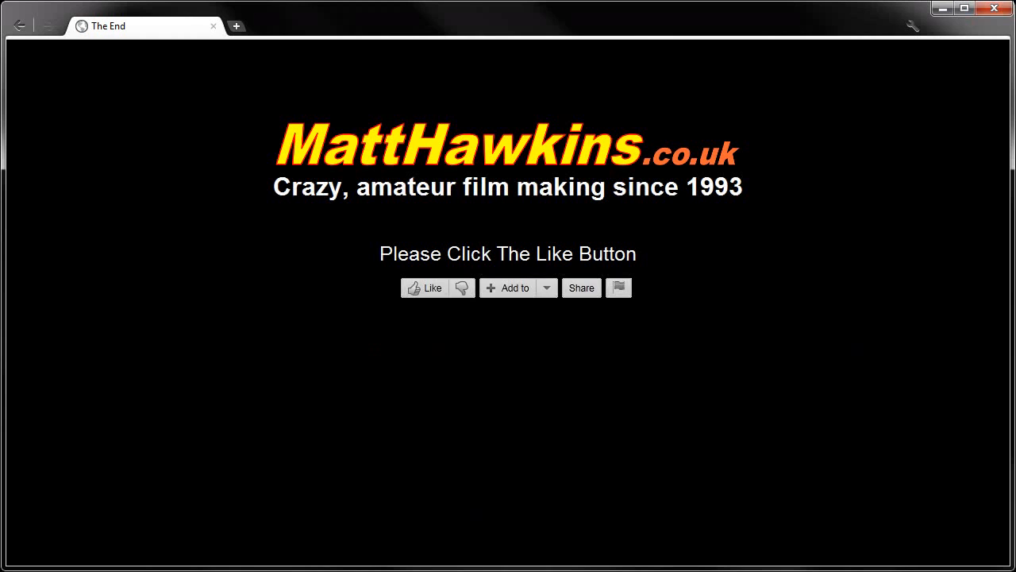
Step: Like the video on The End page and open its Share panel
click(432, 287)
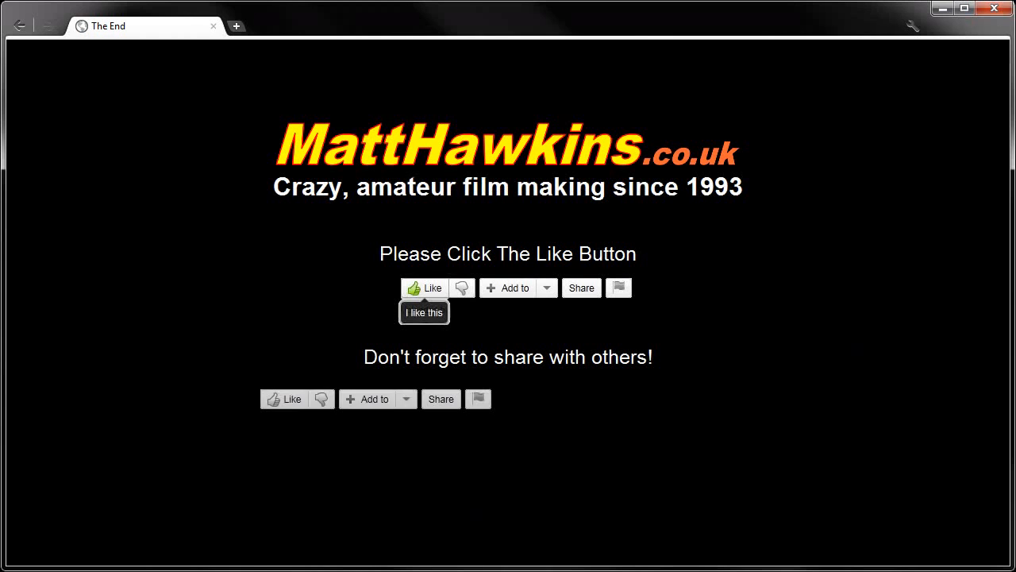
click(441, 398)
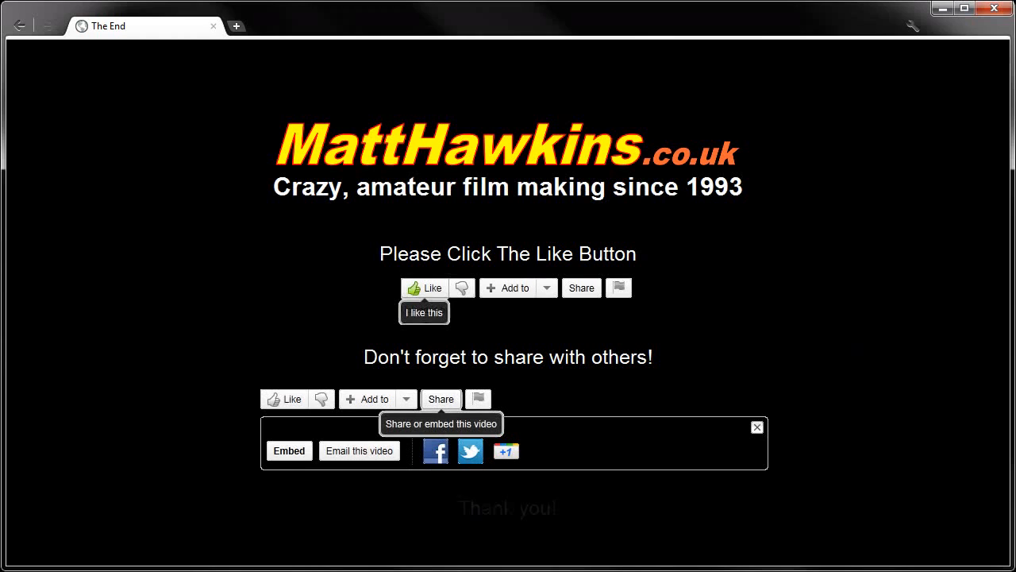